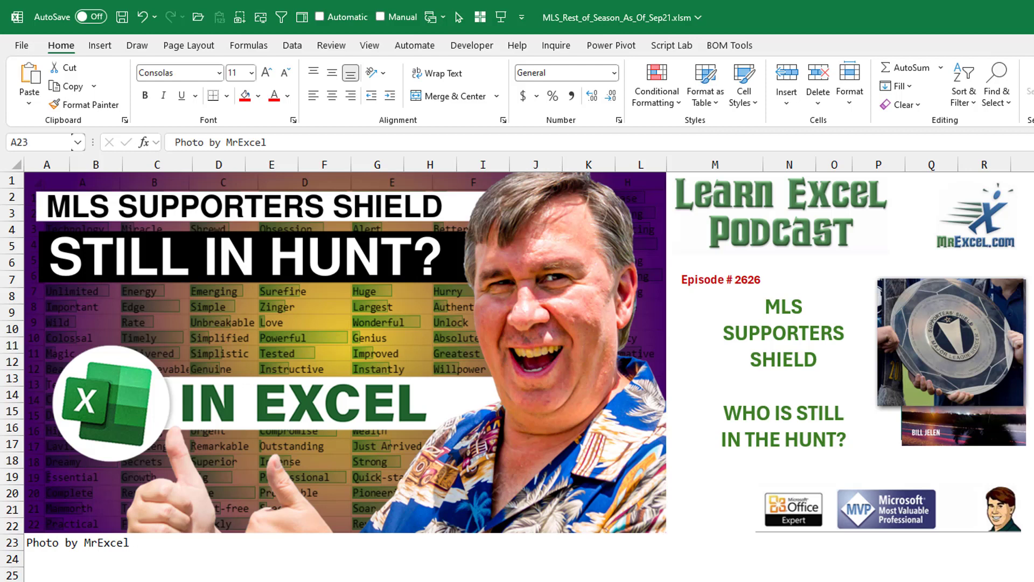
{"action": "mouse_move", "coordinate": [12, 472]}
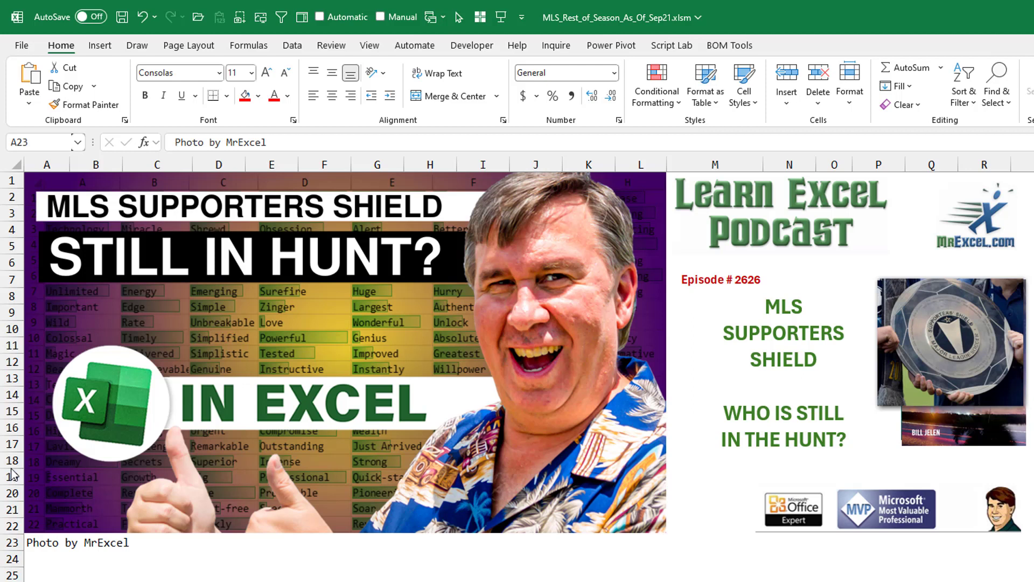
Inspect the matches-left total, the permutation count, and the first match's RANDBETWEEN(1,3) outcome formula.
{"action": "left_click", "coordinate": [47, 542]}
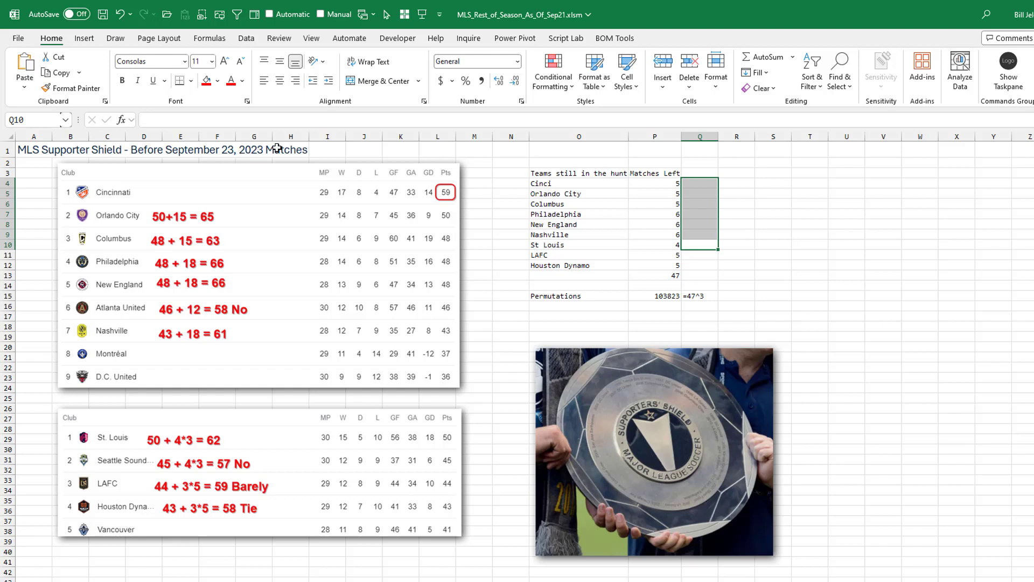
{"action": "mouse_move", "coordinate": [452, 190]}
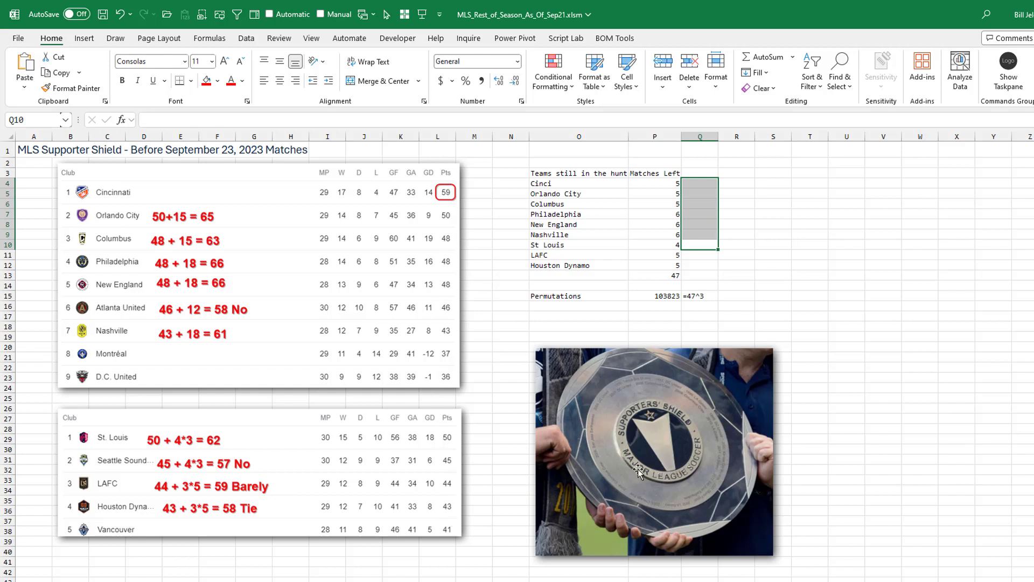
{"action": "mouse_move", "coordinate": [516, 369]}
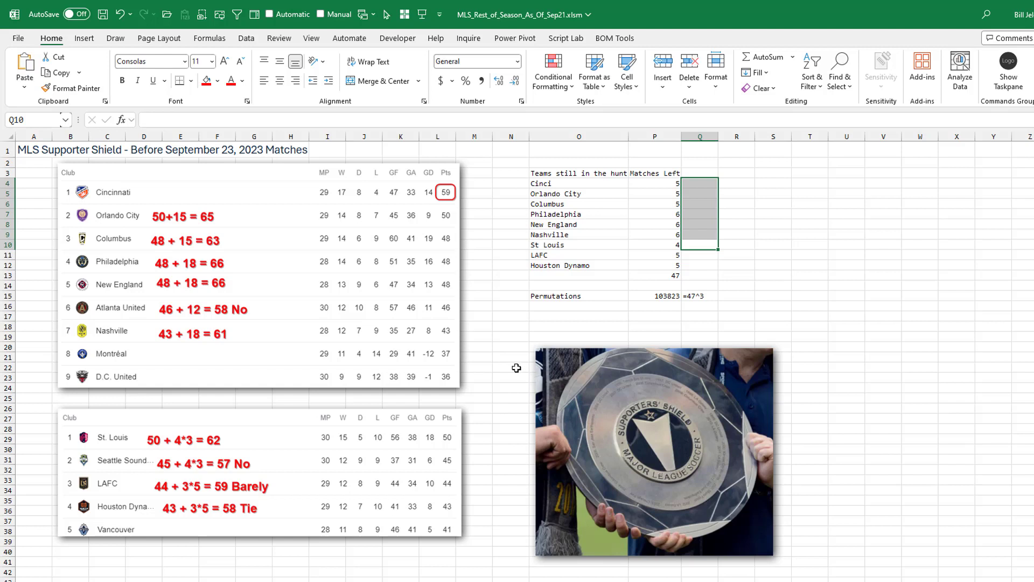
{"action": "mouse_move", "coordinate": [513, 366]}
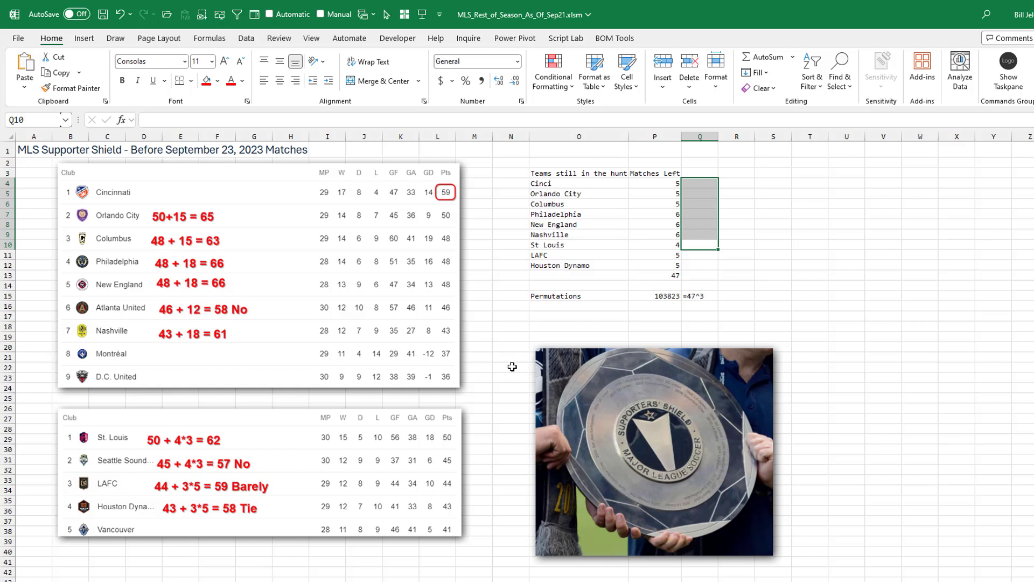
{"action": "mouse_move", "coordinate": [510, 348]}
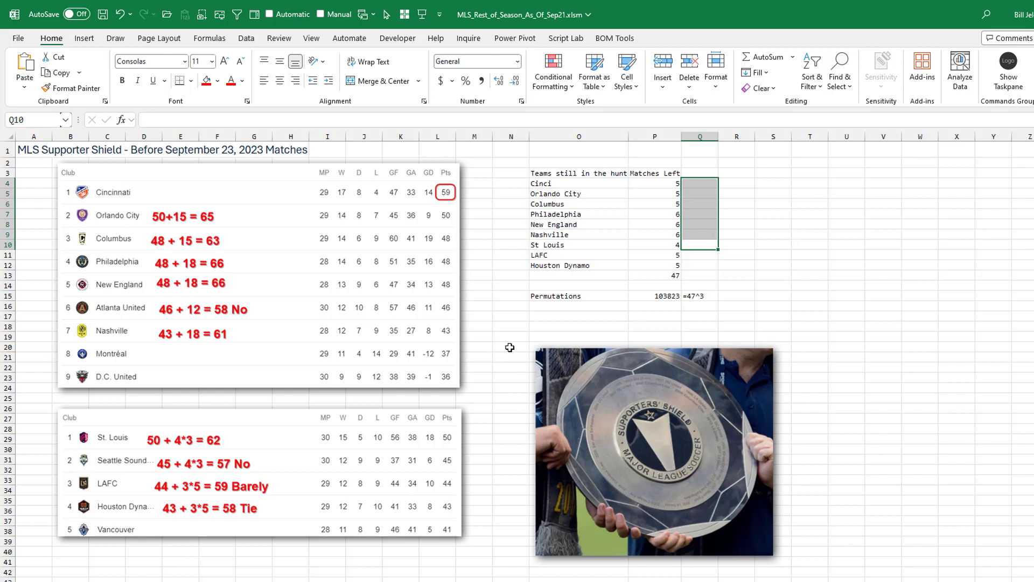
{"action": "mouse_move", "coordinate": [482, 242]}
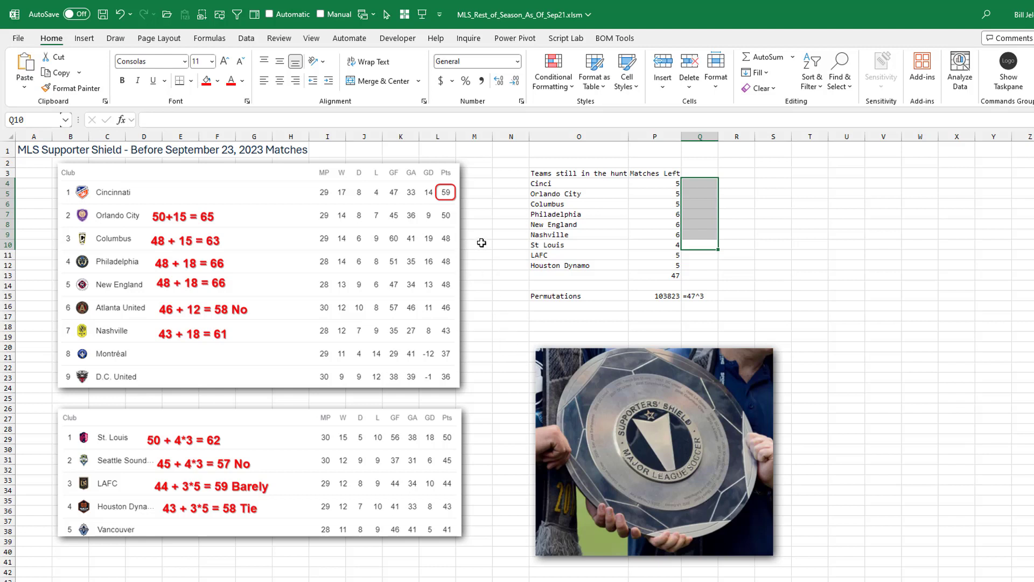
{"action": "mouse_move", "coordinate": [343, 227]}
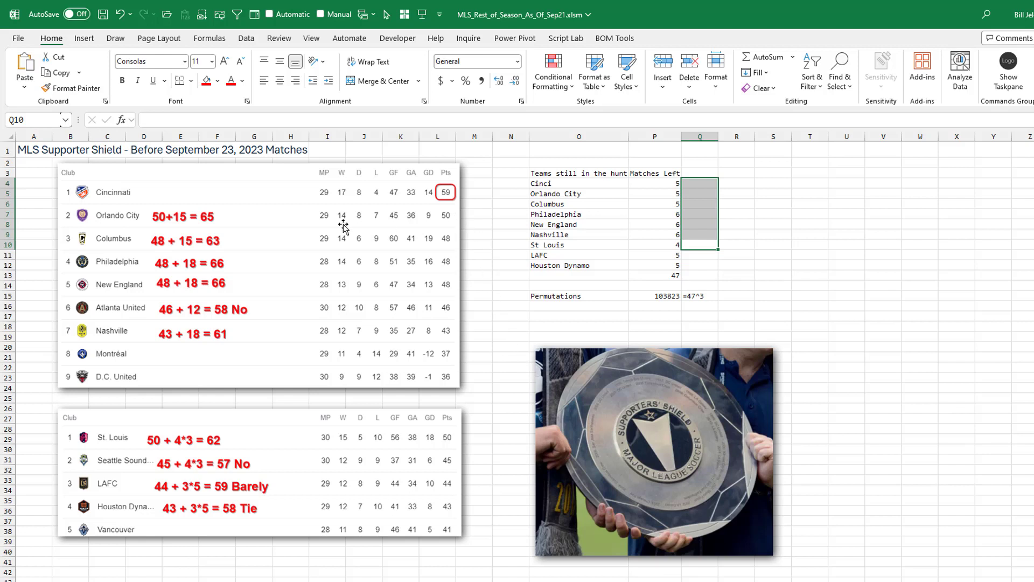
{"action": "mouse_move", "coordinate": [422, 201]}
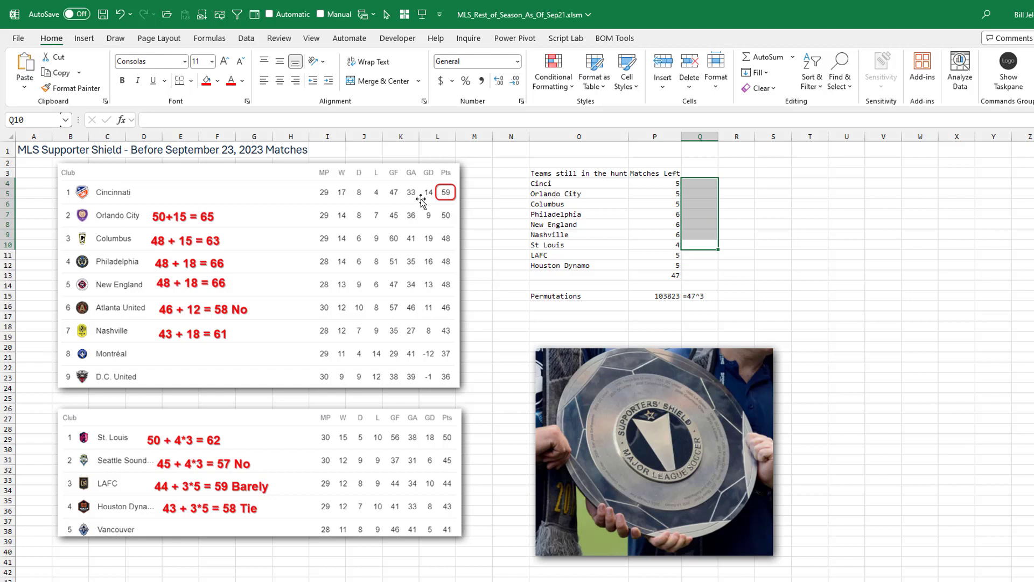
{"action": "mouse_move", "coordinate": [310, 212]}
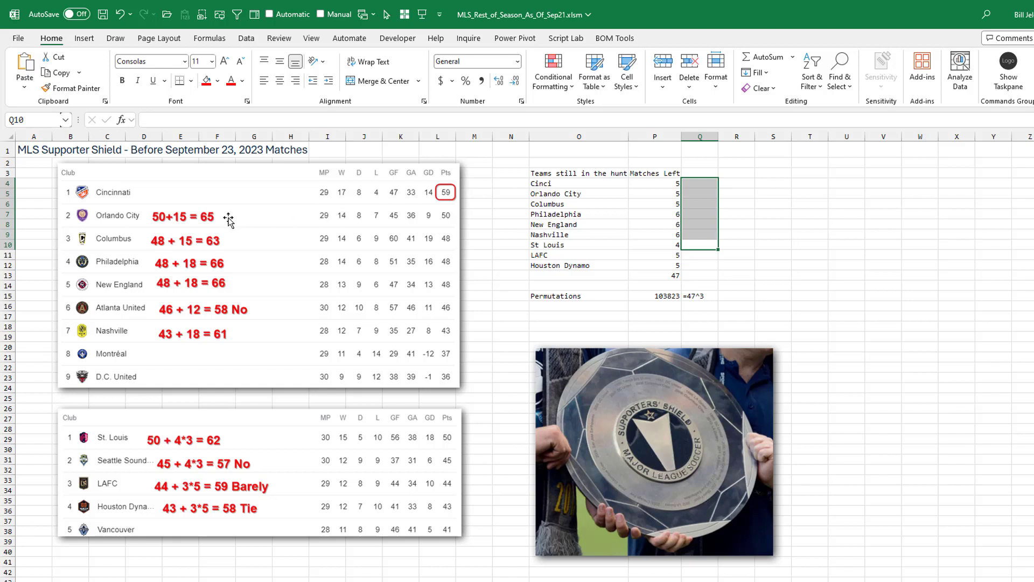
{"action": "mouse_move", "coordinate": [236, 290]}
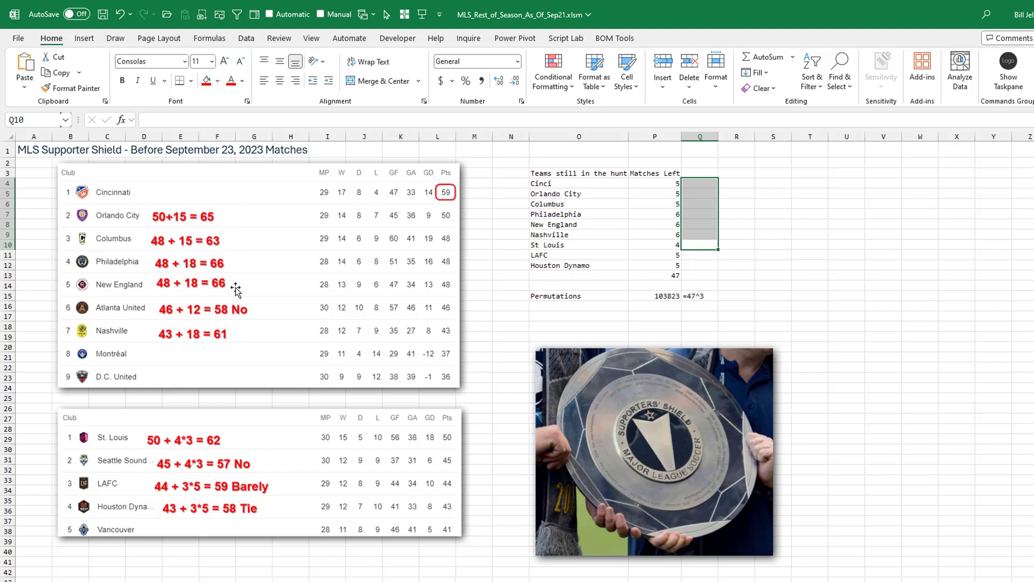
{"action": "mouse_move", "coordinate": [244, 313]}
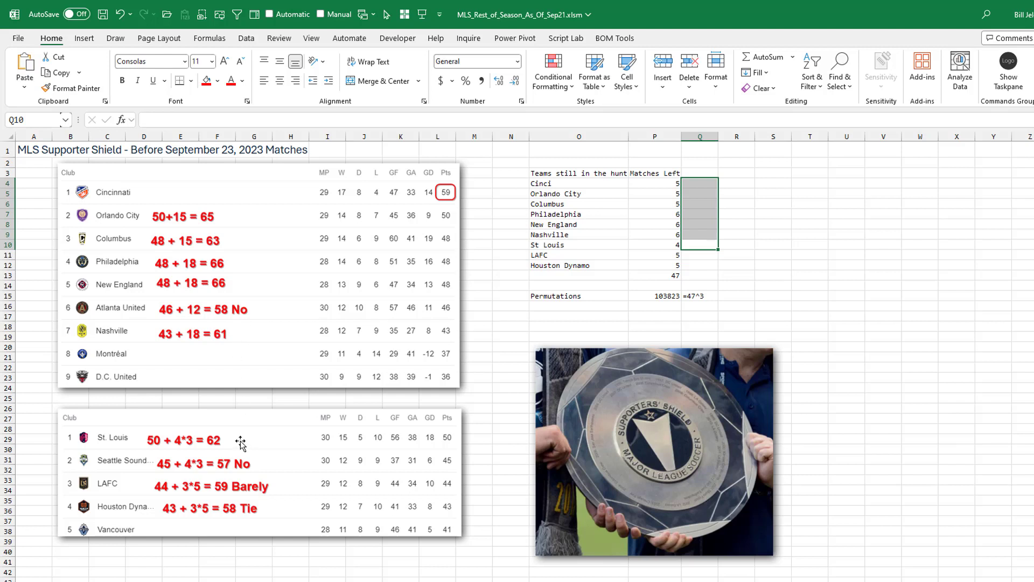
{"action": "mouse_move", "coordinate": [245, 491]}
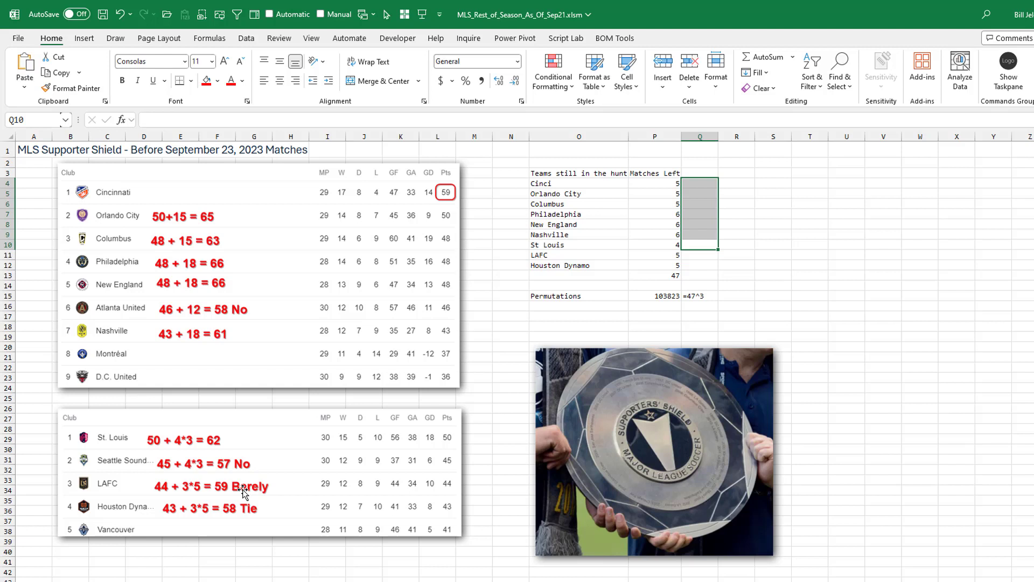
{"action": "mouse_move", "coordinate": [247, 513]}
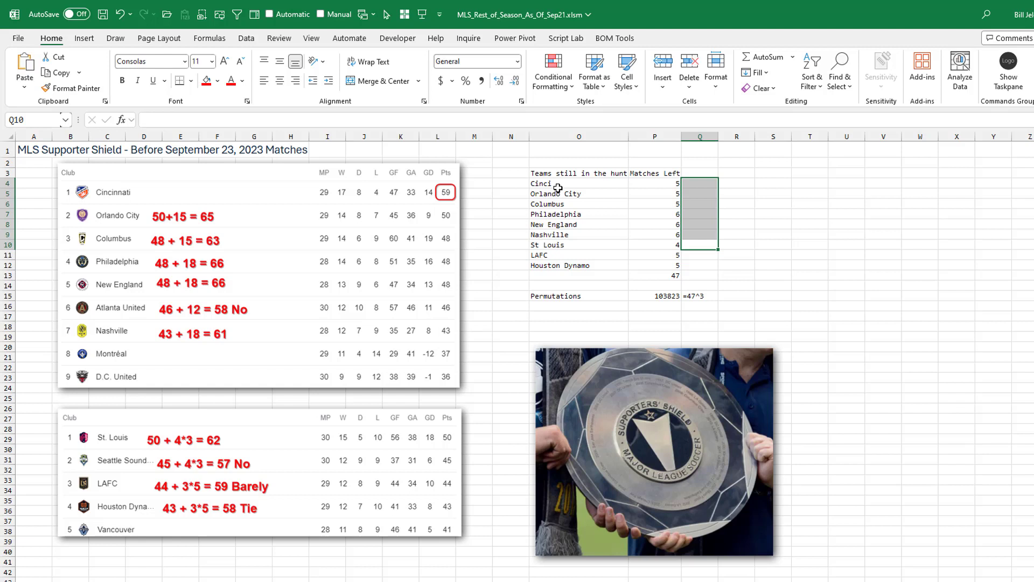
{"action": "mouse_move", "coordinate": [551, 249]}
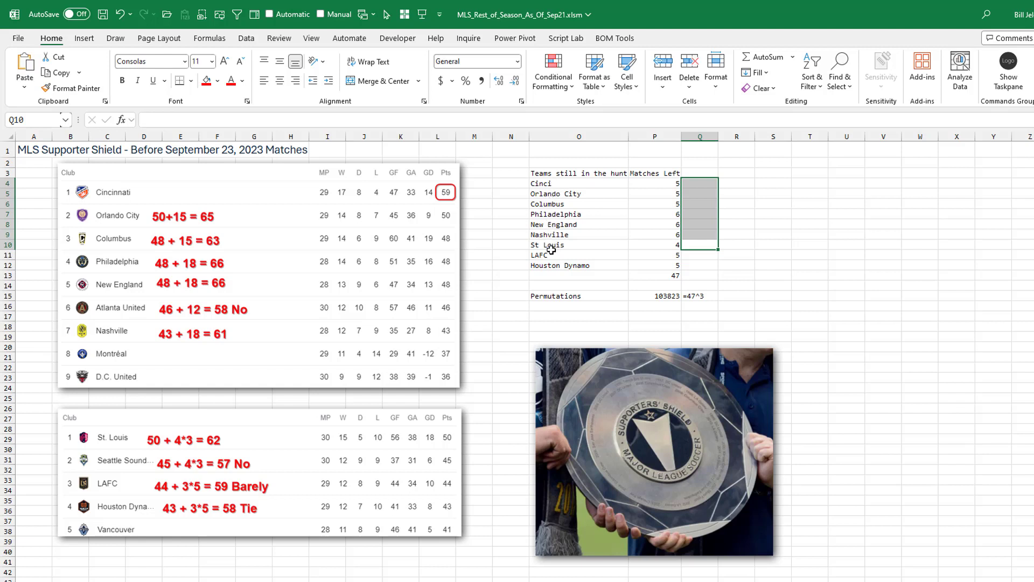
{"action": "mouse_move", "coordinate": [653, 208]}
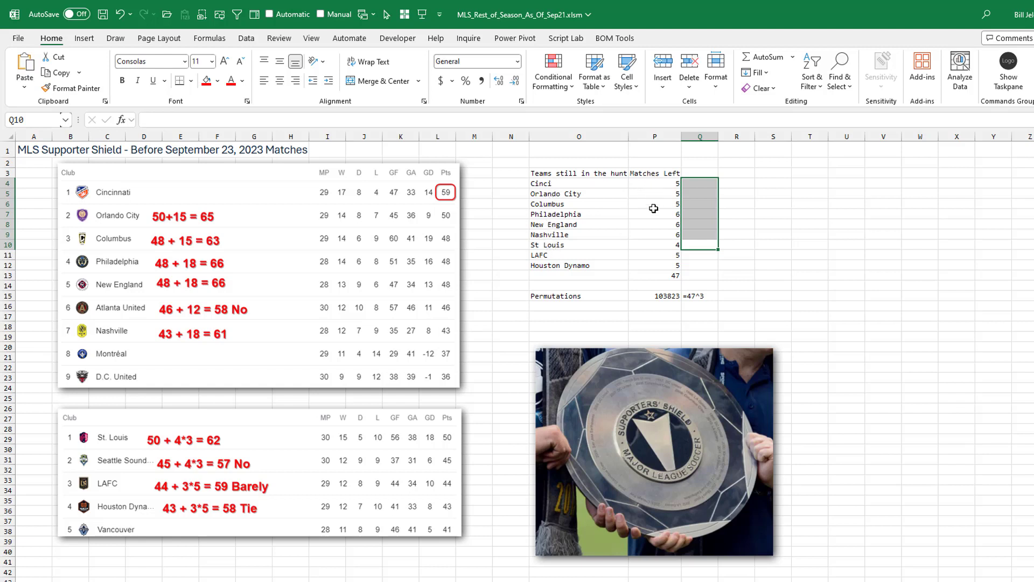
{"action": "left_click", "coordinate": [654, 274]}
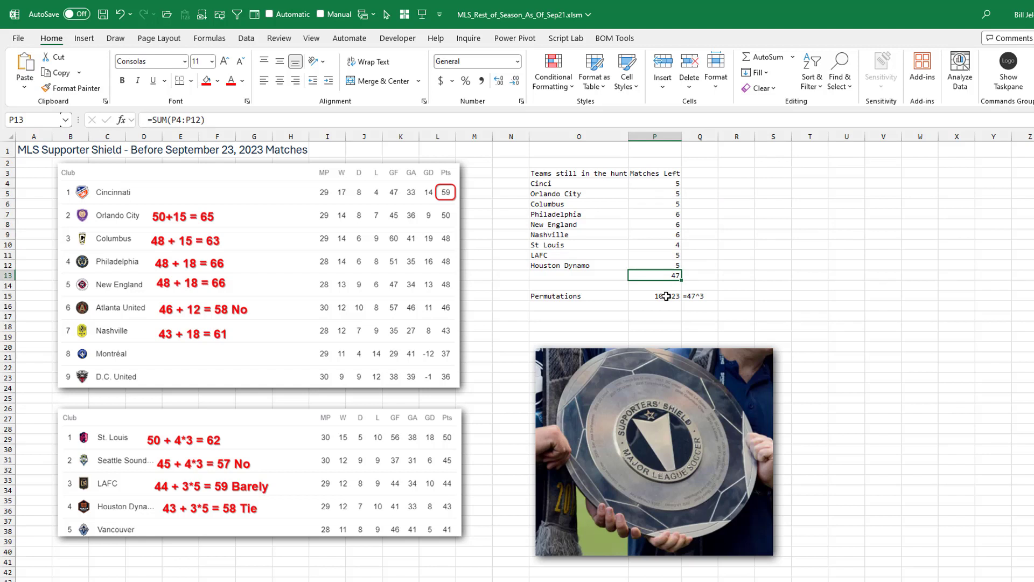
{"action": "left_click", "coordinate": [655, 295]}
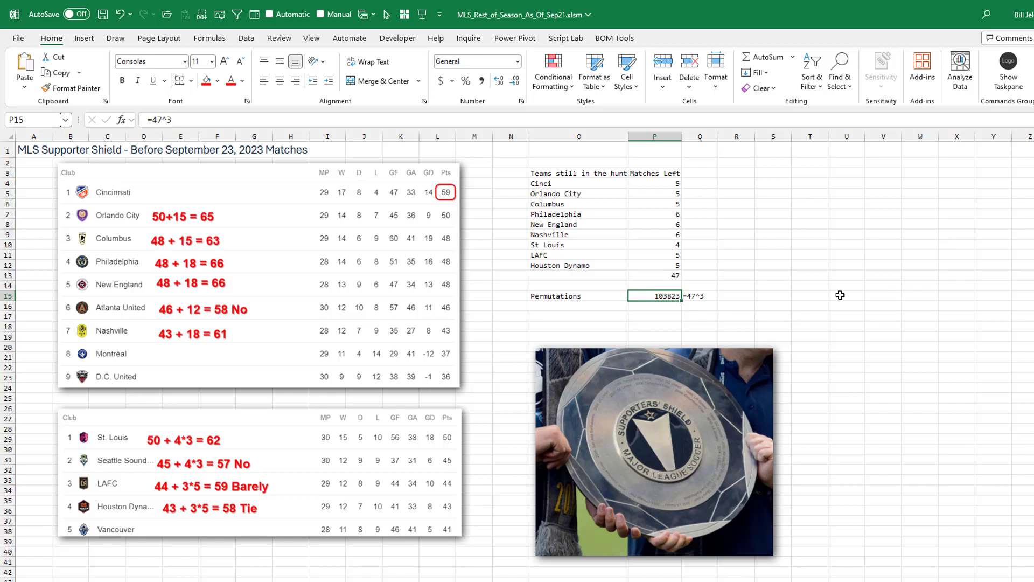
{"action": "scroll", "scroll_direction": "down", "scroll_amount": 3}
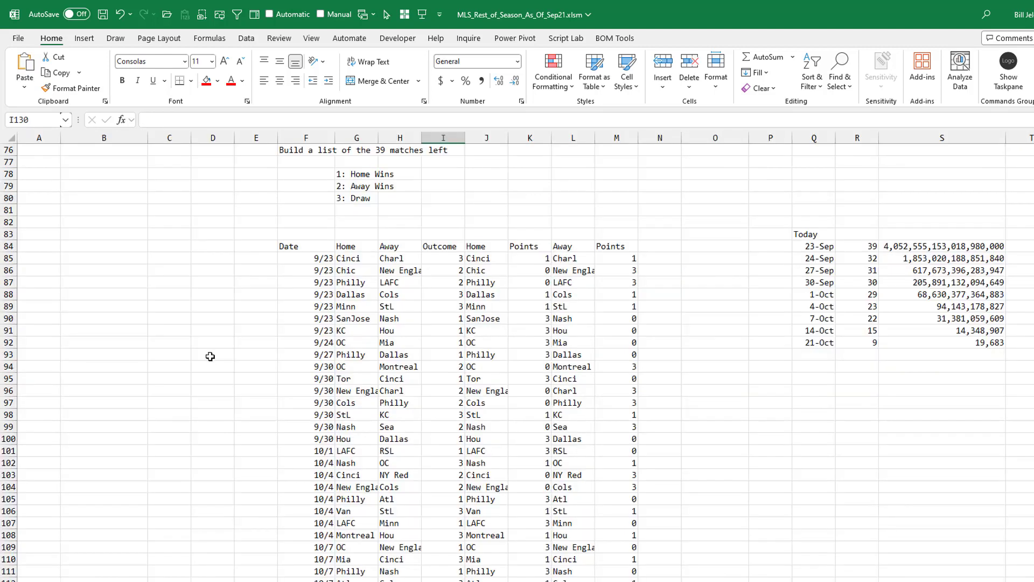
{"action": "mouse_move", "coordinate": [417, 176]}
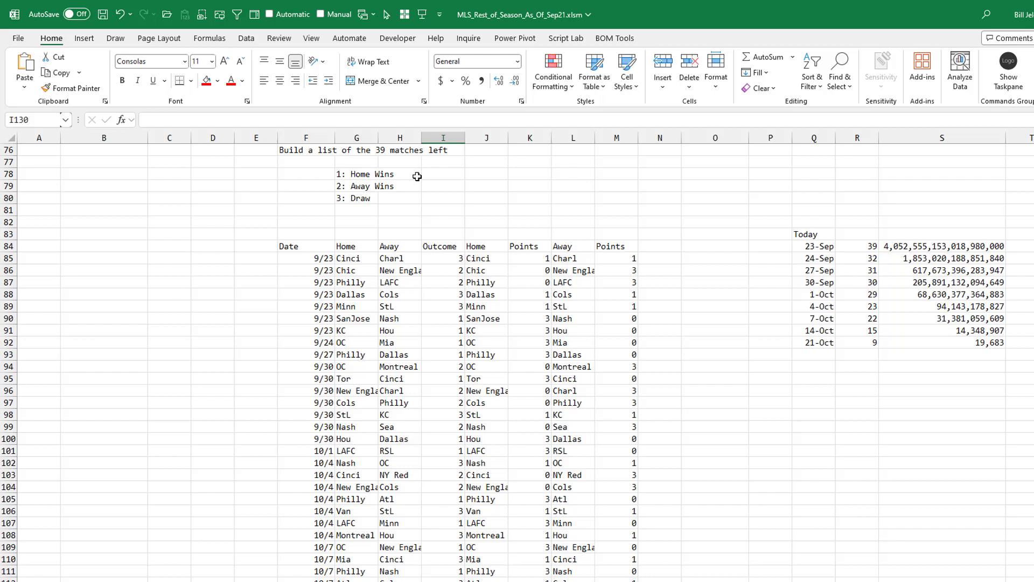
{"action": "mouse_move", "coordinate": [395, 156]}
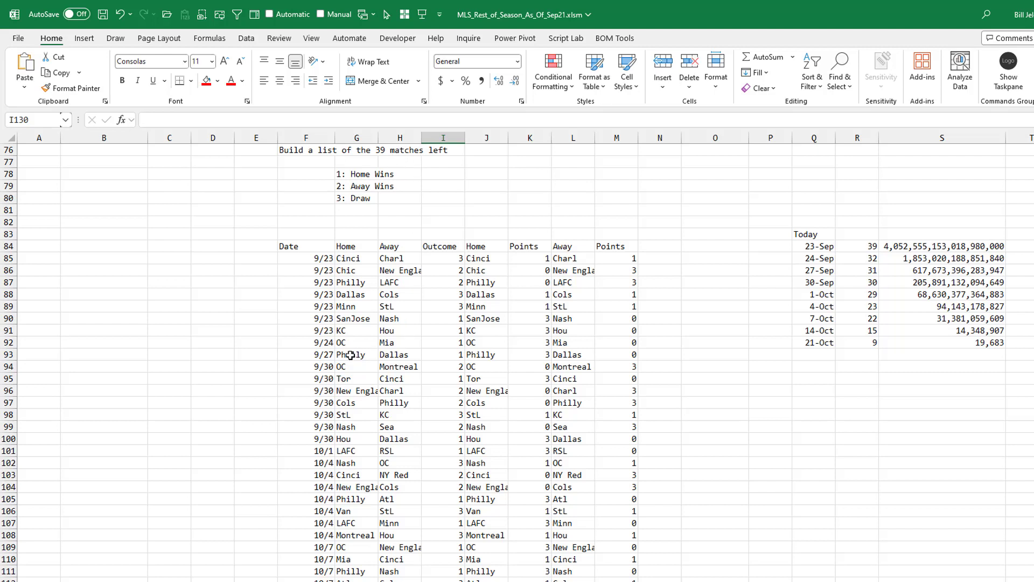
{"action": "mouse_move", "coordinate": [414, 416]}
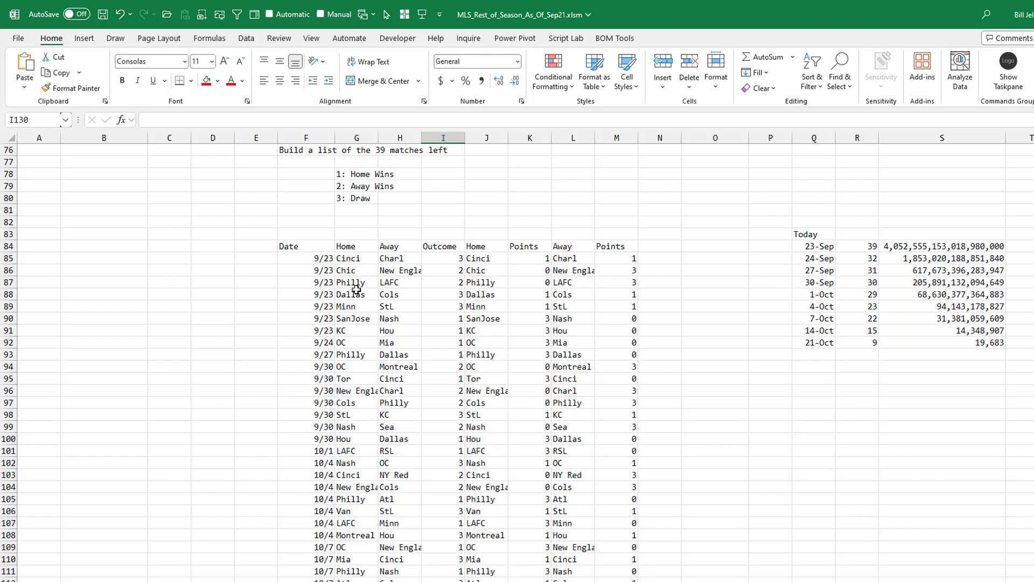
{"action": "mouse_move", "coordinate": [456, 258]}
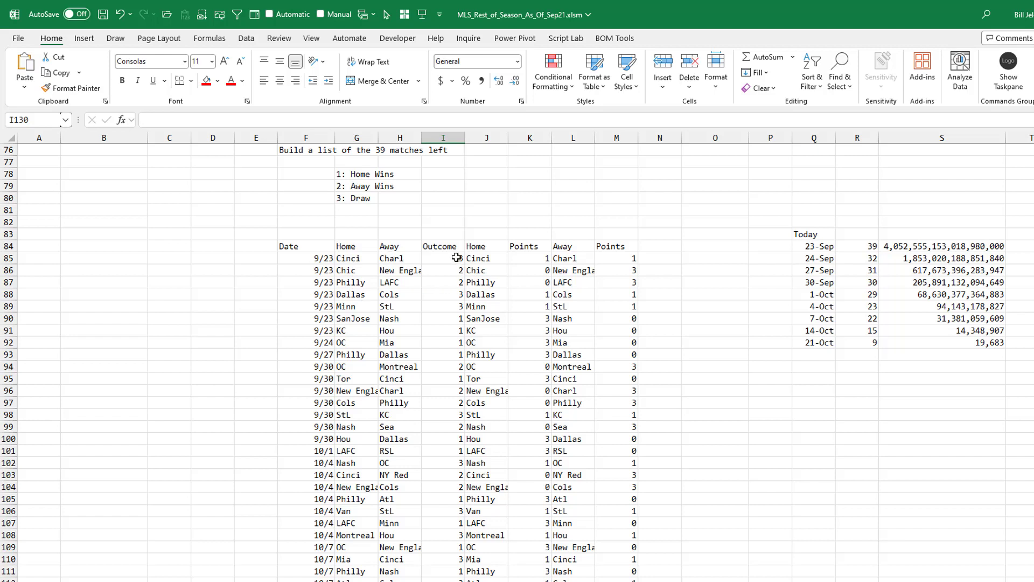
{"action": "left_click", "coordinate": [443, 258]}
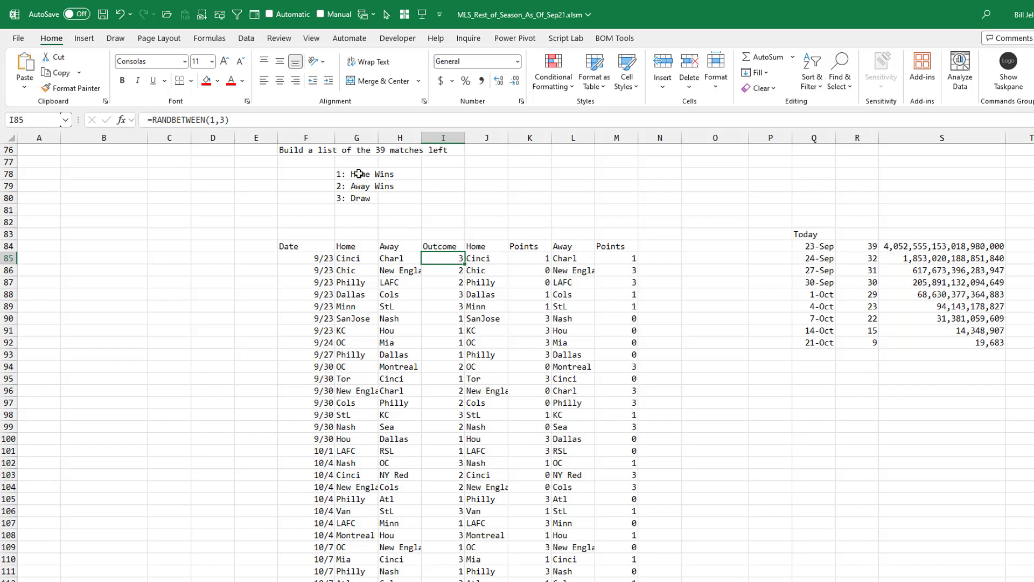
{"action": "mouse_move", "coordinate": [360, 187]}
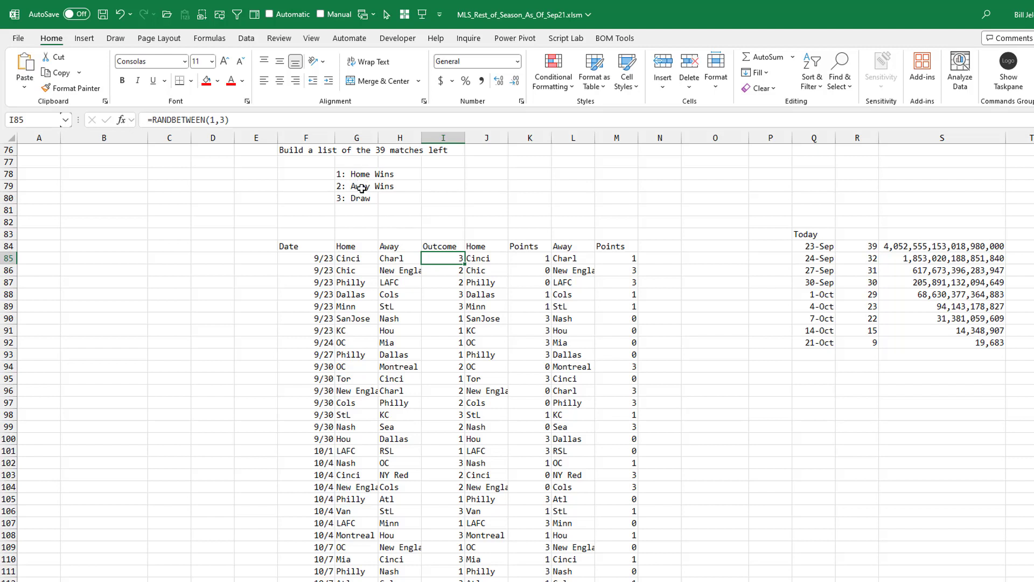
{"action": "mouse_move", "coordinate": [363, 201]}
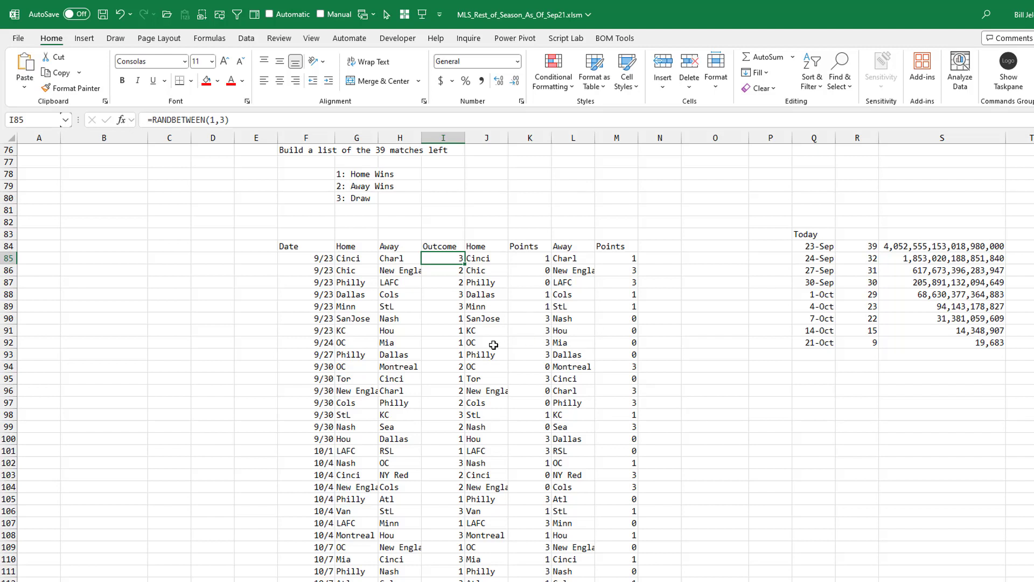
{"action": "mouse_move", "coordinate": [456, 390]}
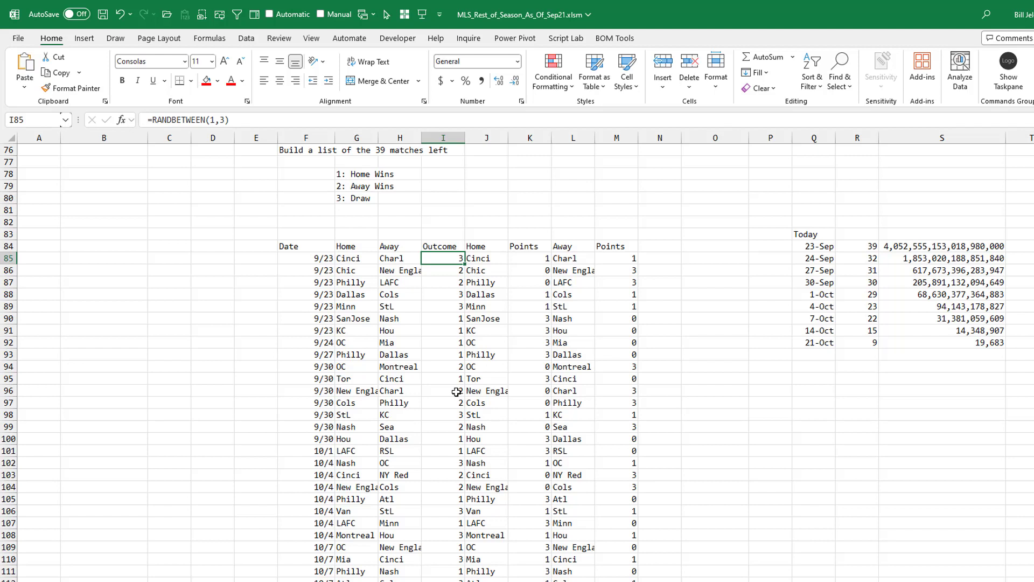
{"action": "mouse_move", "coordinate": [638, 346]}
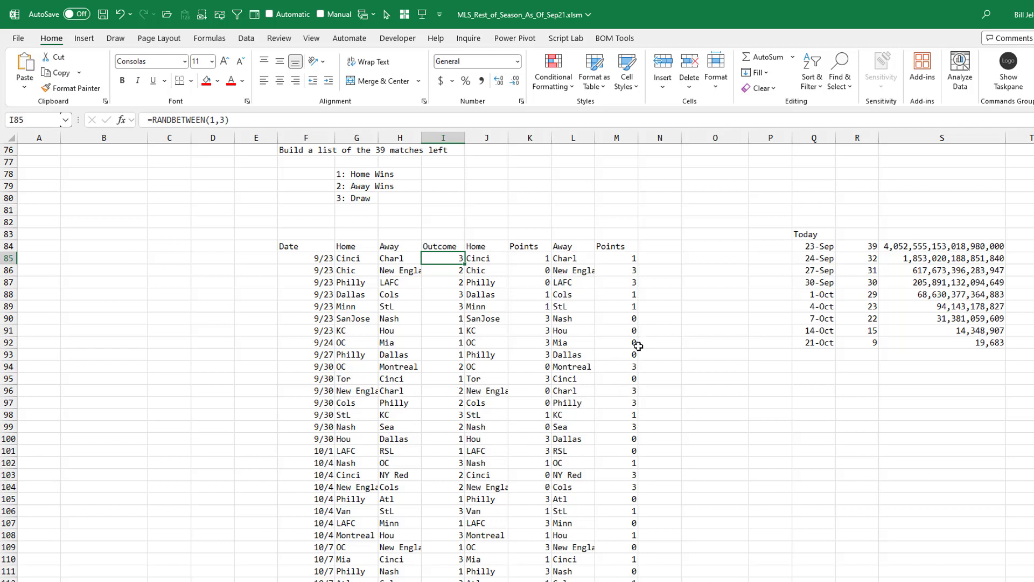
{"action": "mouse_move", "coordinate": [564, 331]}
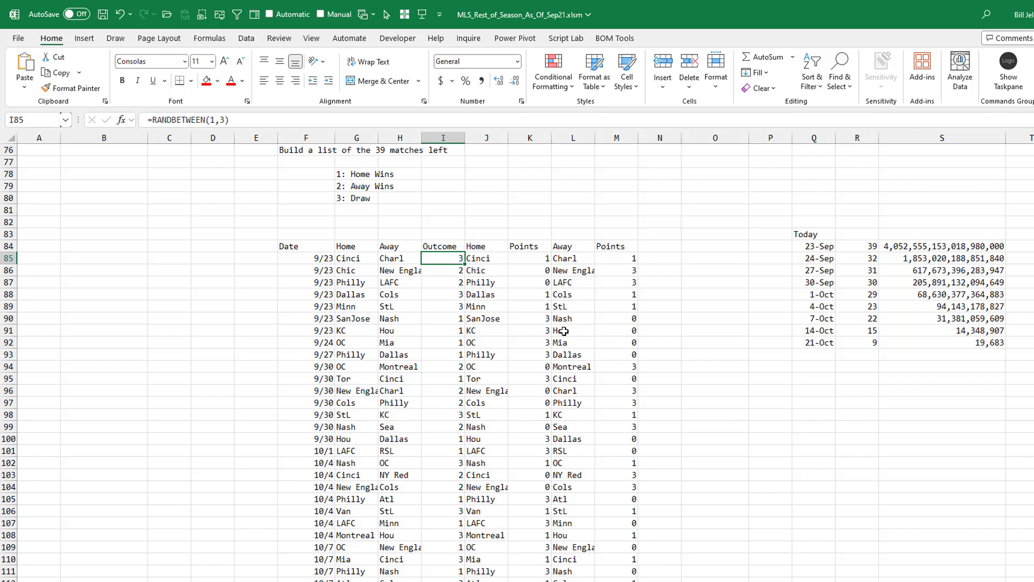
{"action": "mouse_move", "coordinate": [560, 330]}
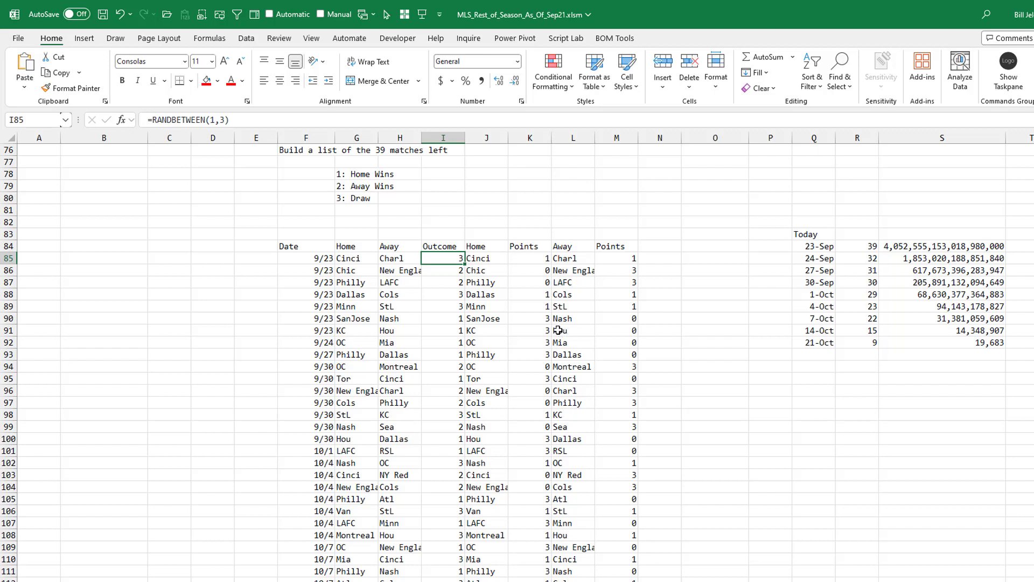
{"action": "mouse_move", "coordinate": [453, 424]}
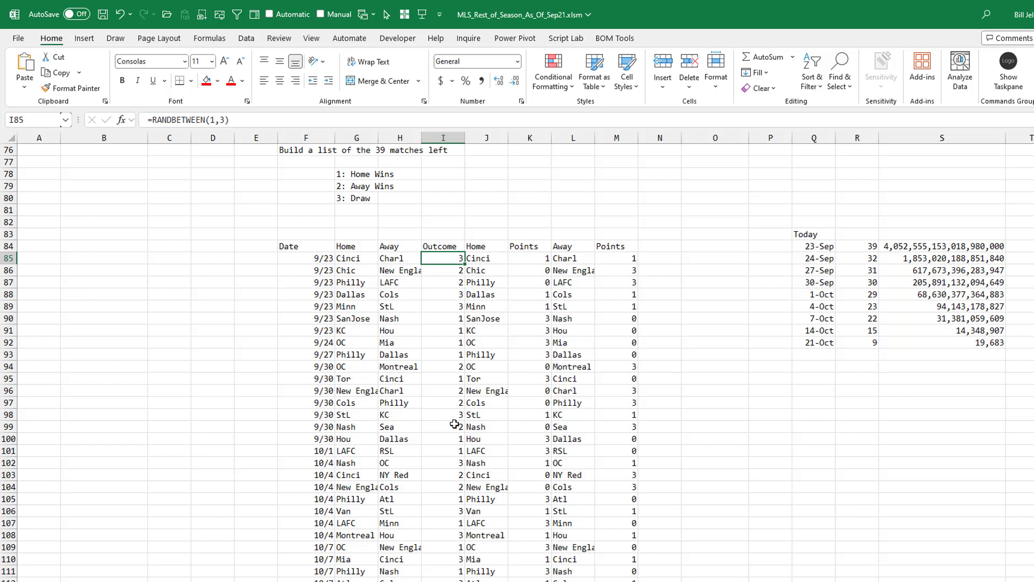
Scroll to the Total Points Gained table and inspect the VSTACK formula stacking home and away points.
{"action": "scroll", "scroll_direction": "down", "scroll_amount": 3}
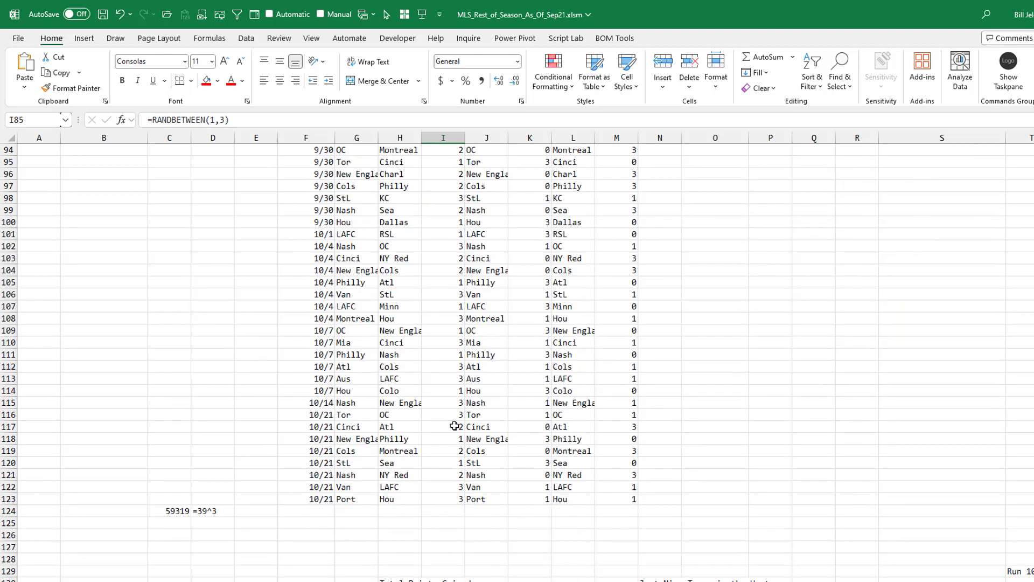
{"action": "scroll", "scroll_direction": "down", "scroll_amount": 3}
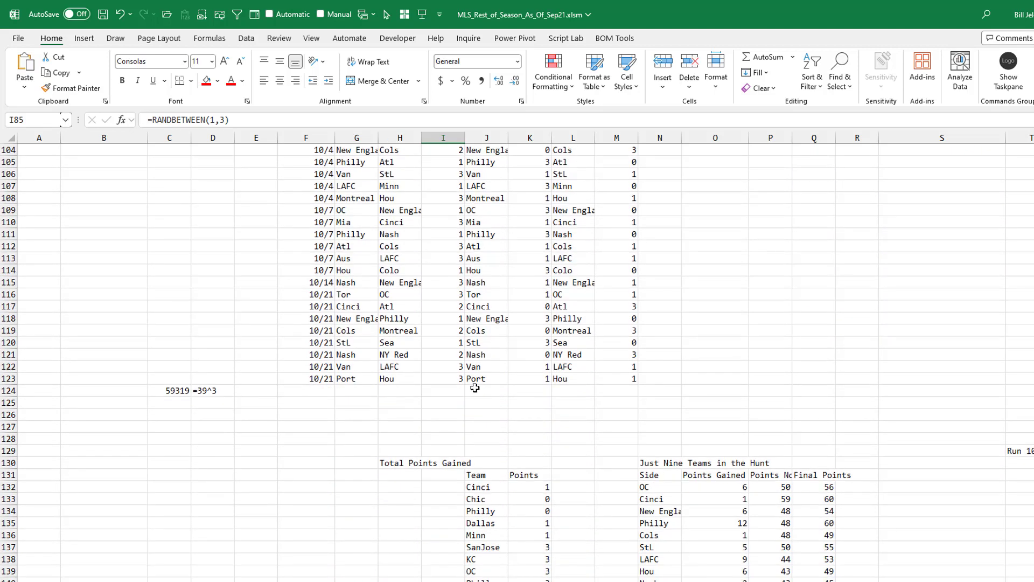
{"action": "mouse_move", "coordinate": [543, 353]}
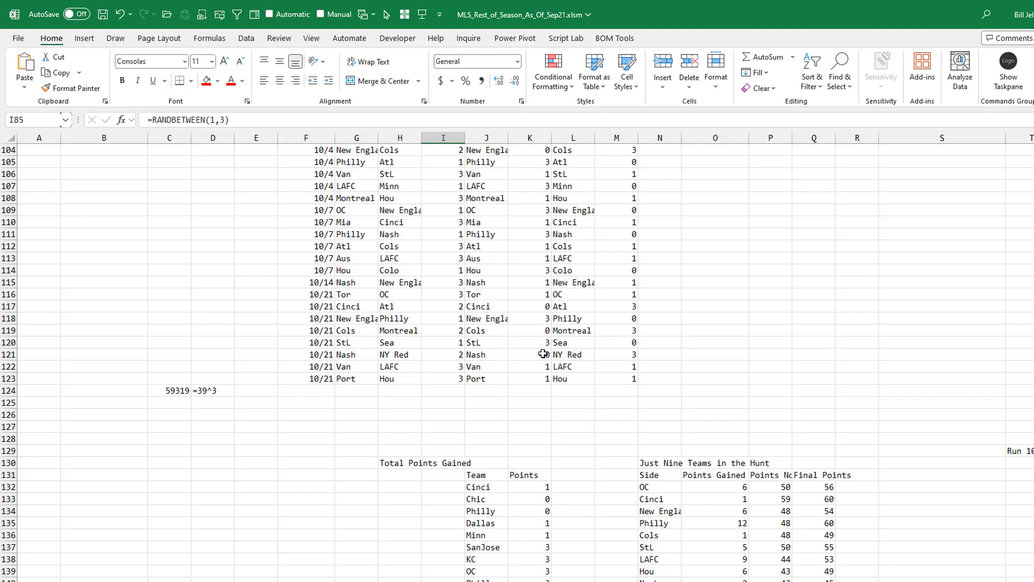
{"action": "mouse_move", "coordinate": [545, 353]}
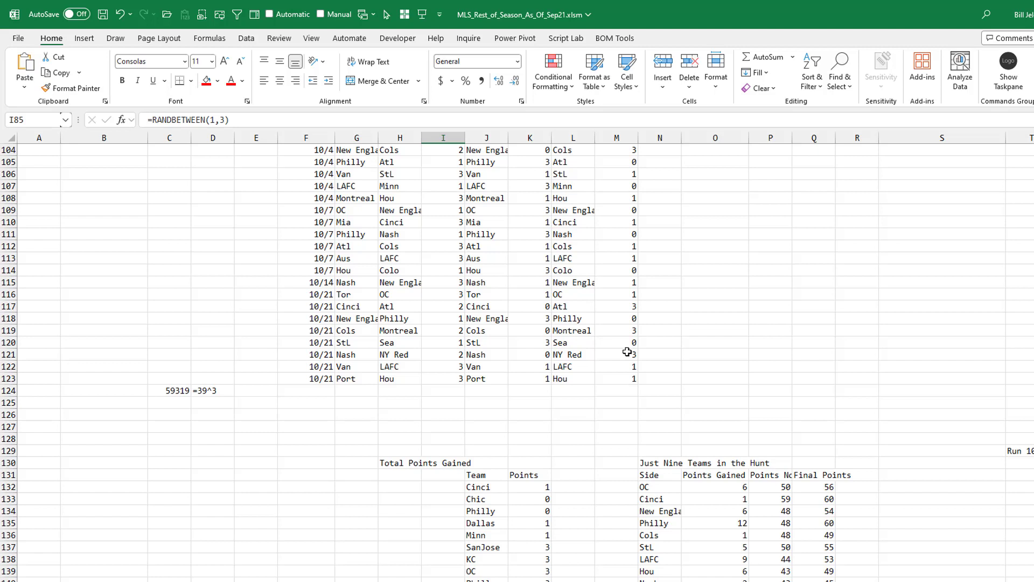
{"action": "left_click", "coordinate": [486, 487]}
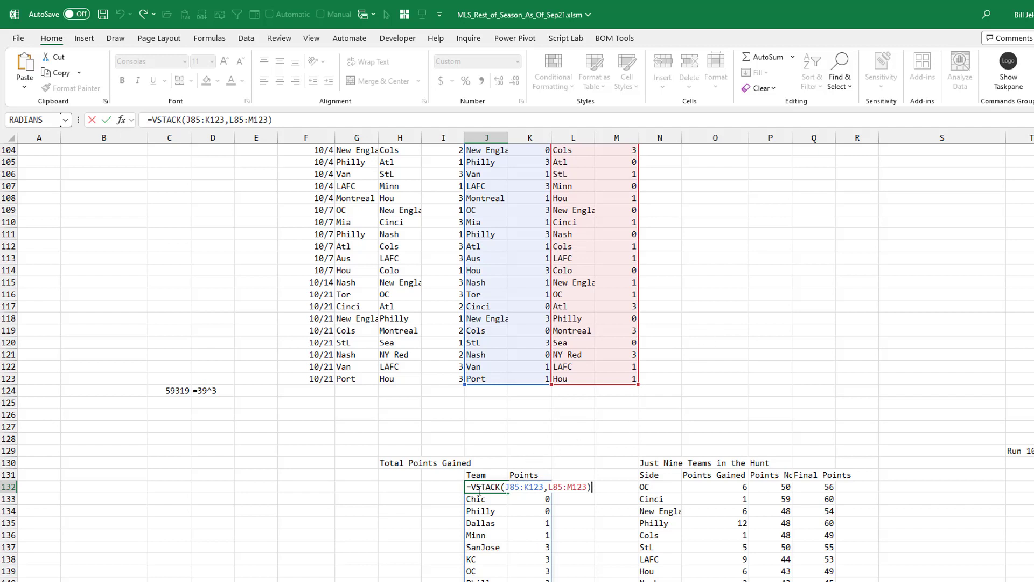
{"action": "mouse_move", "coordinate": [549, 362]}
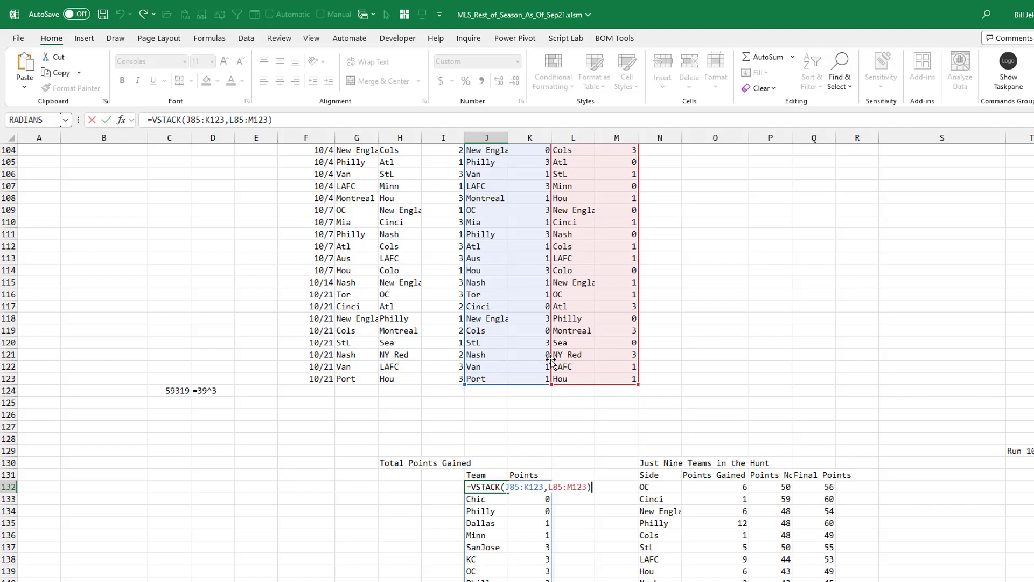
{"action": "mouse_move", "coordinate": [516, 501]}
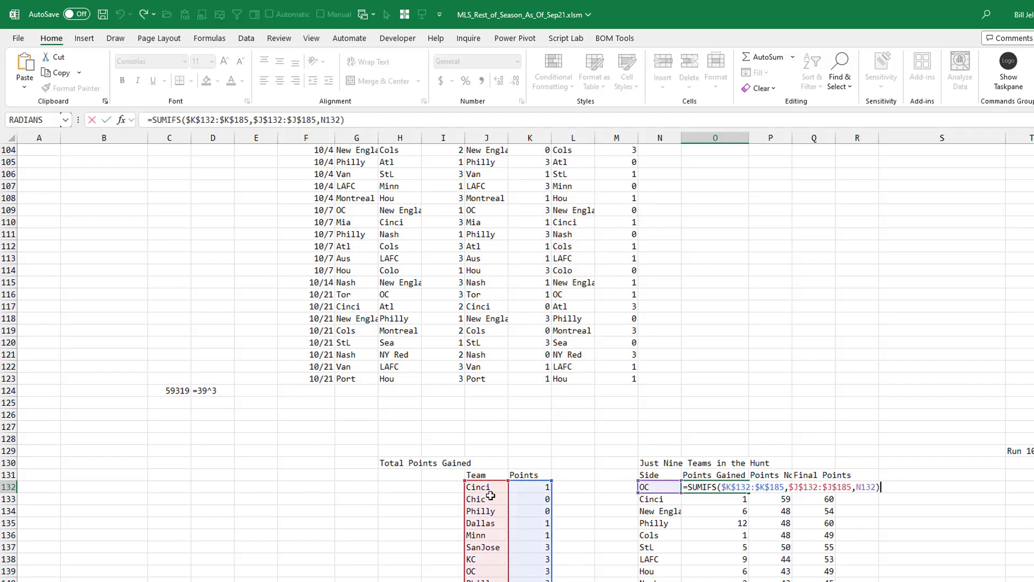
Scroll down to reveal Final Points, Max and Shield winners in columns P–Q beneath the standings.
{"action": "scroll", "scroll_direction": "down", "scroll_amount": 3}
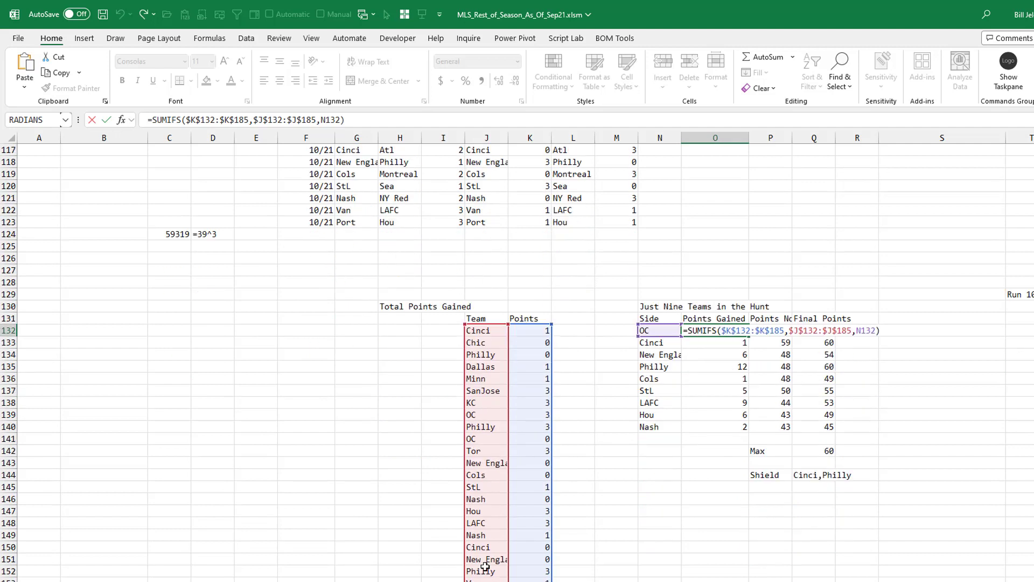
{"action": "scroll", "scroll_direction": "down", "scroll_amount": 3}
{"action": "type", "text": "=+P132+O132"}
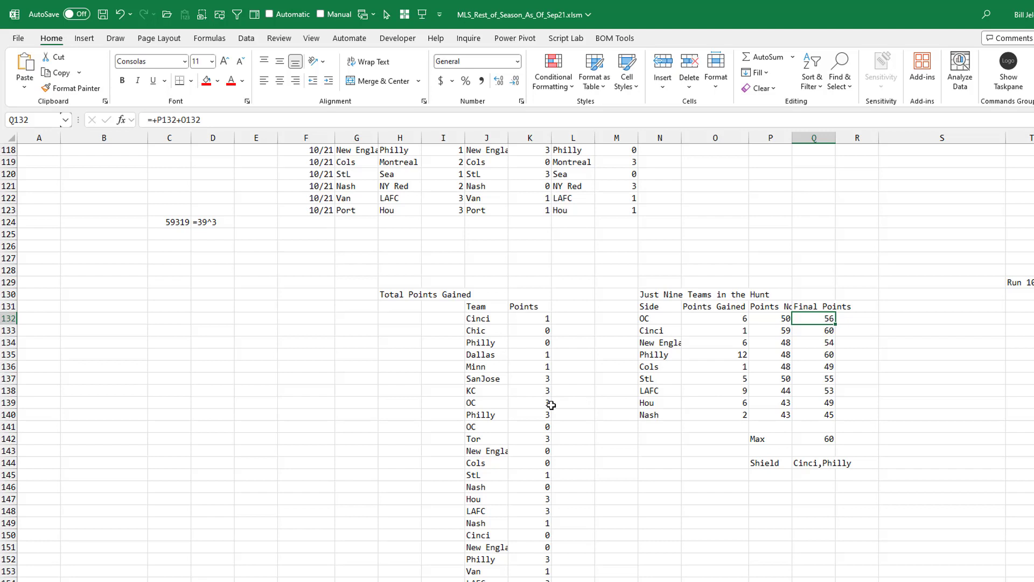
{"action": "mouse_move", "coordinate": [833, 444]}
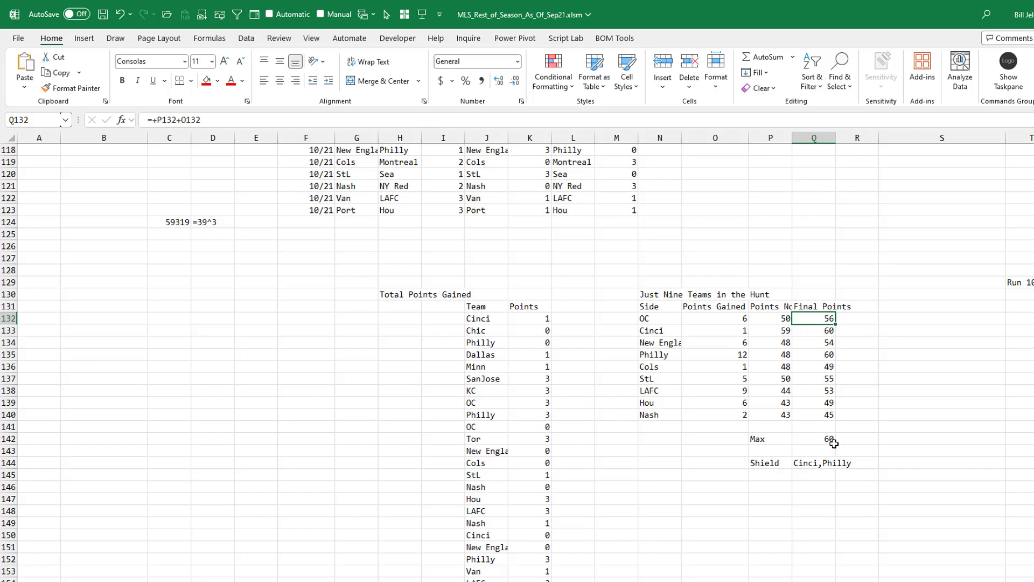
{"action": "mouse_move", "coordinate": [831, 358]}
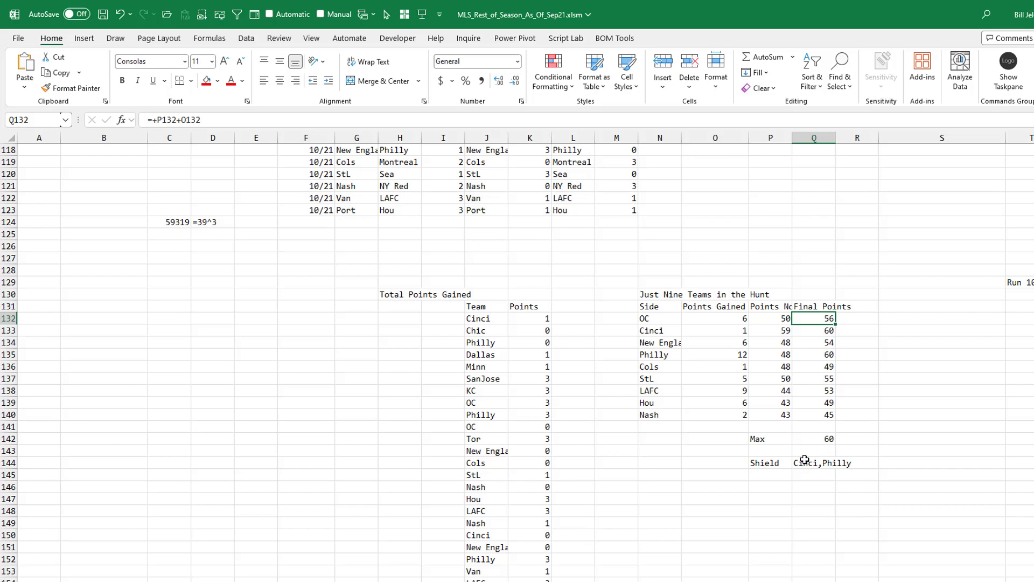
{"action": "mouse_move", "coordinate": [173, 228]}
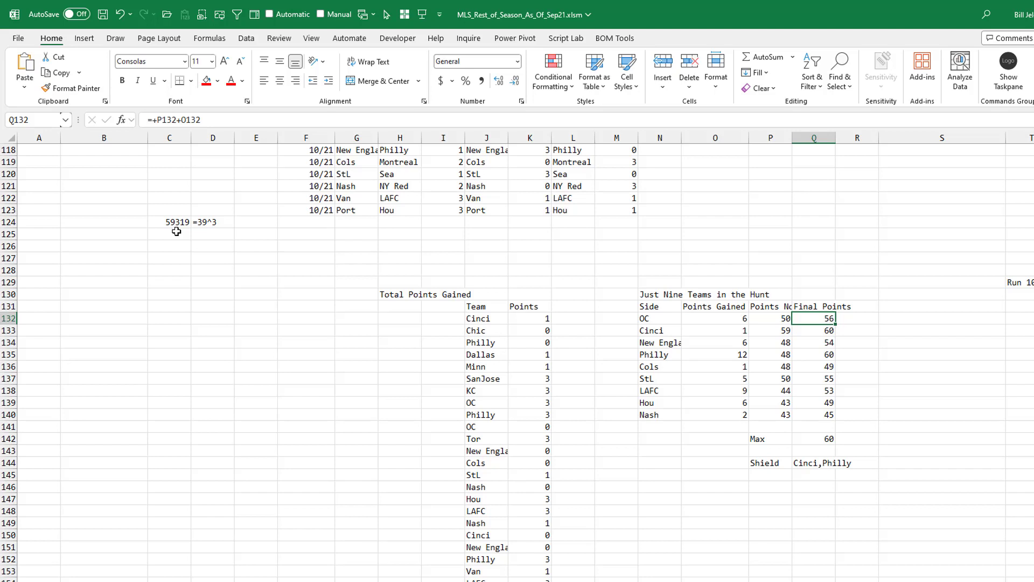
Enter =3^39 below the 59319 value and format it with thousands separators and no decimals.
{"action": "left_click", "coordinate": [169, 234]}
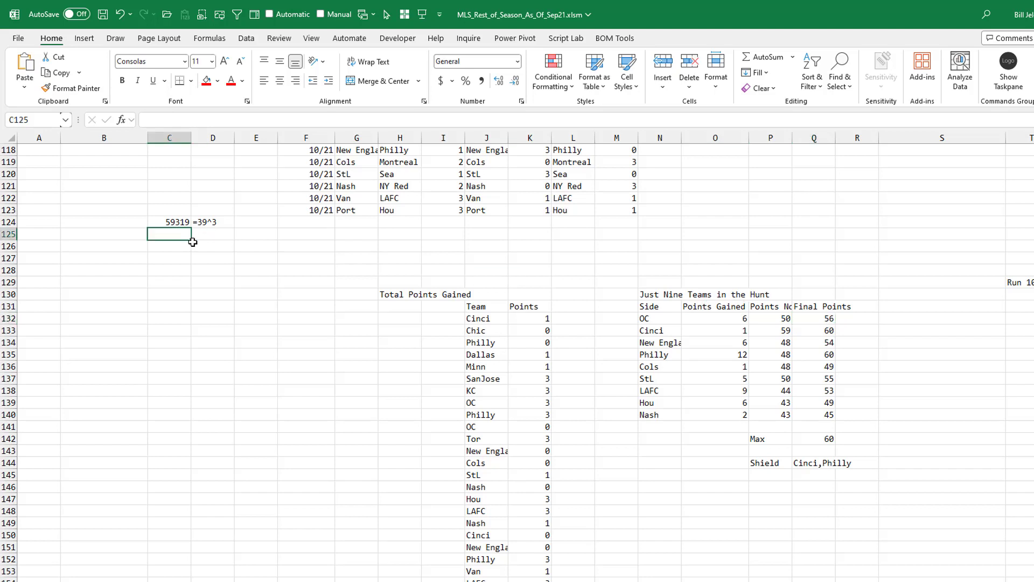
{"action": "type", "text": "=3^39"}
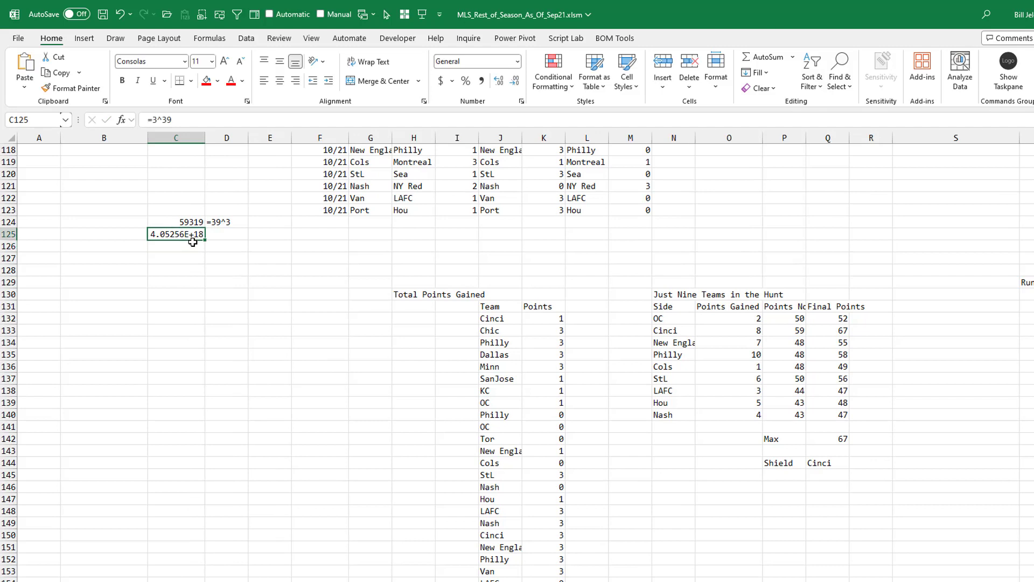
{"action": "mouse_move", "coordinate": [287, 179]}
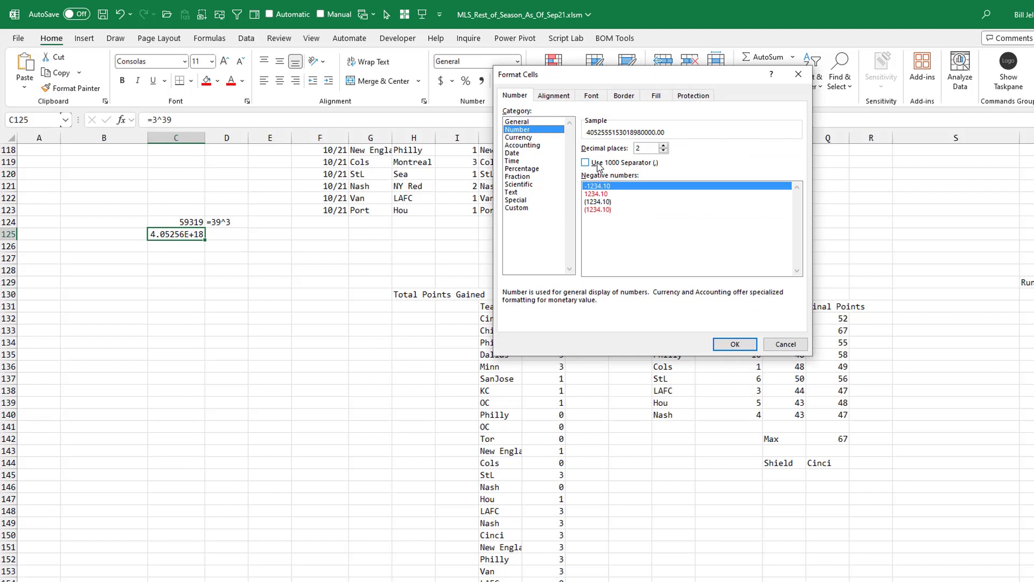
{"action": "left_click", "coordinate": [734, 343]}
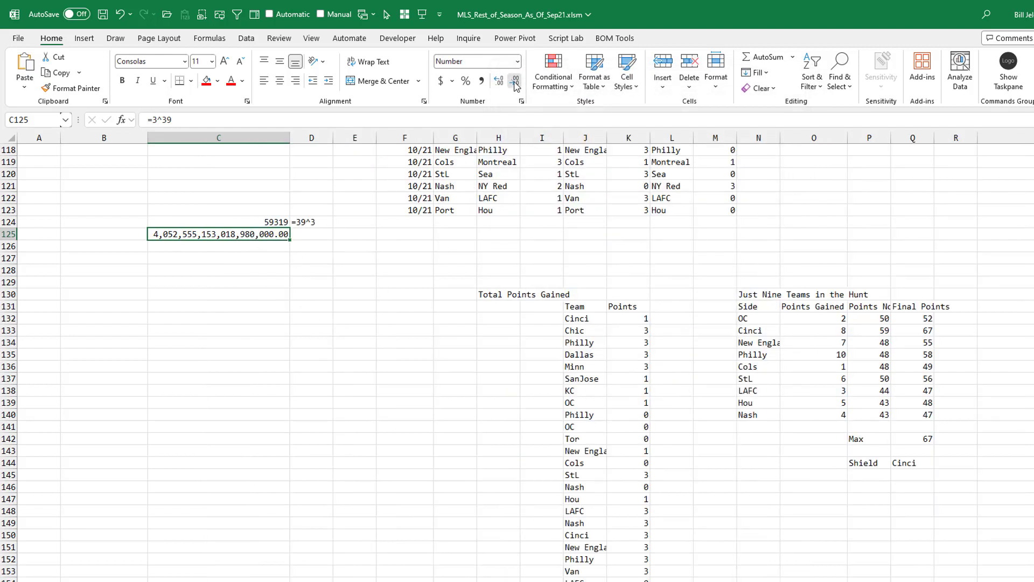
{"action": "left_click", "coordinate": [517, 80]}
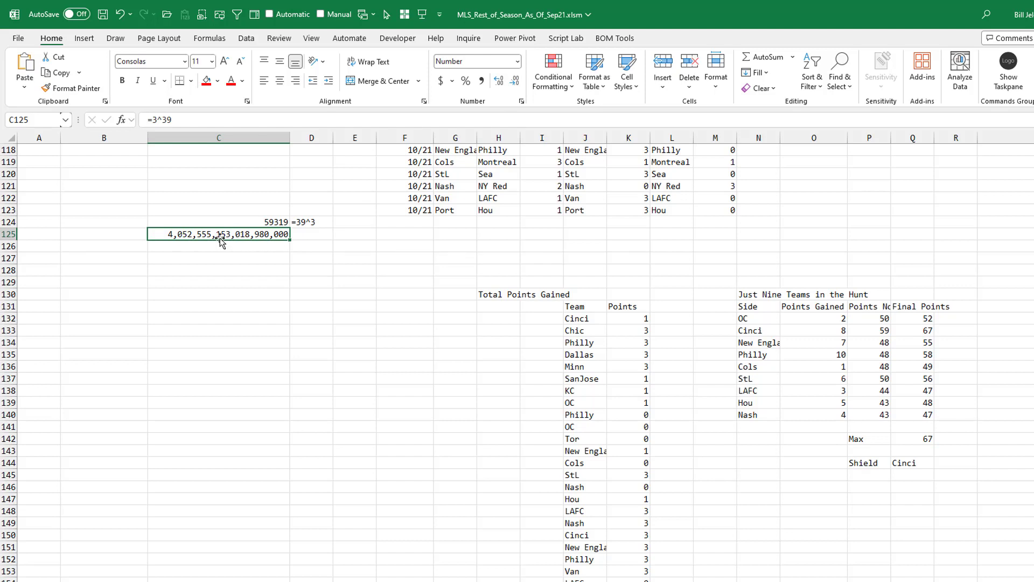
{"action": "mouse_move", "coordinate": [179, 262]}
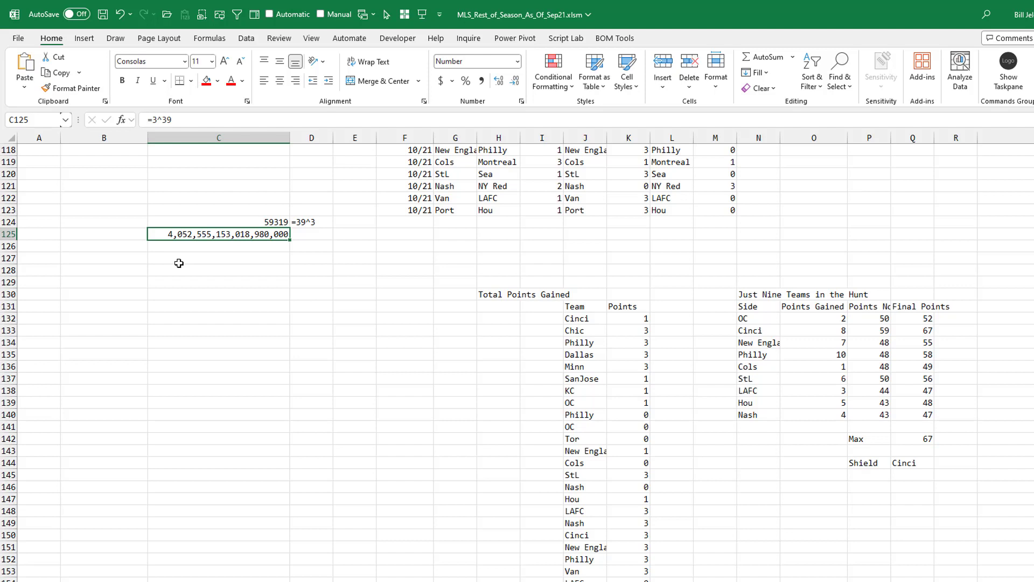
{"action": "mouse_move", "coordinate": [522, 291]}
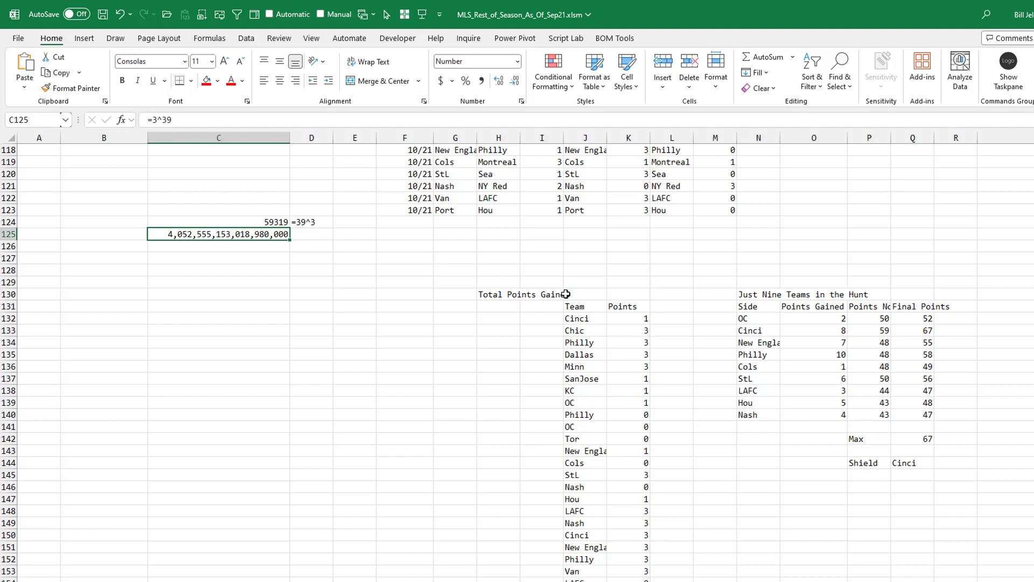
Review the 421-formulas note, the SEQUENCE(100000) iteration numbering and the =Q144 Shield winner link.
{"action": "left_click", "coordinate": [239, 38]}
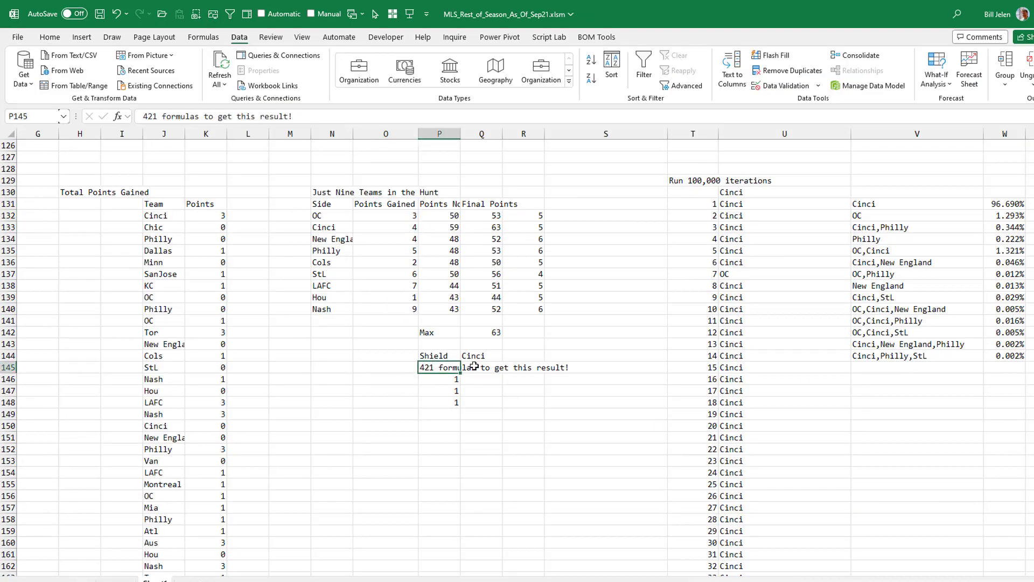
{"action": "mouse_move", "coordinate": [451, 376]}
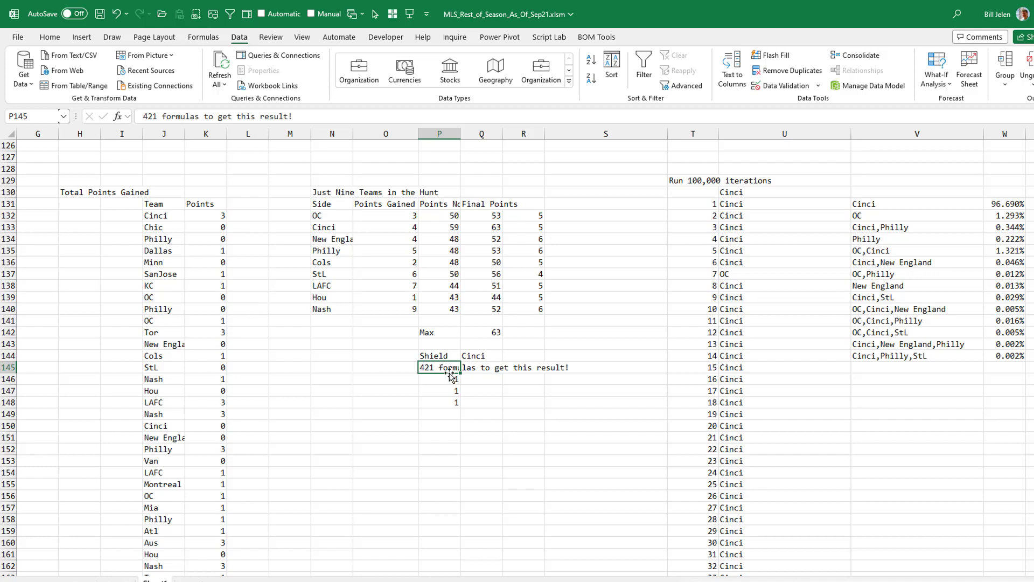
{"action": "mouse_move", "coordinate": [501, 332]}
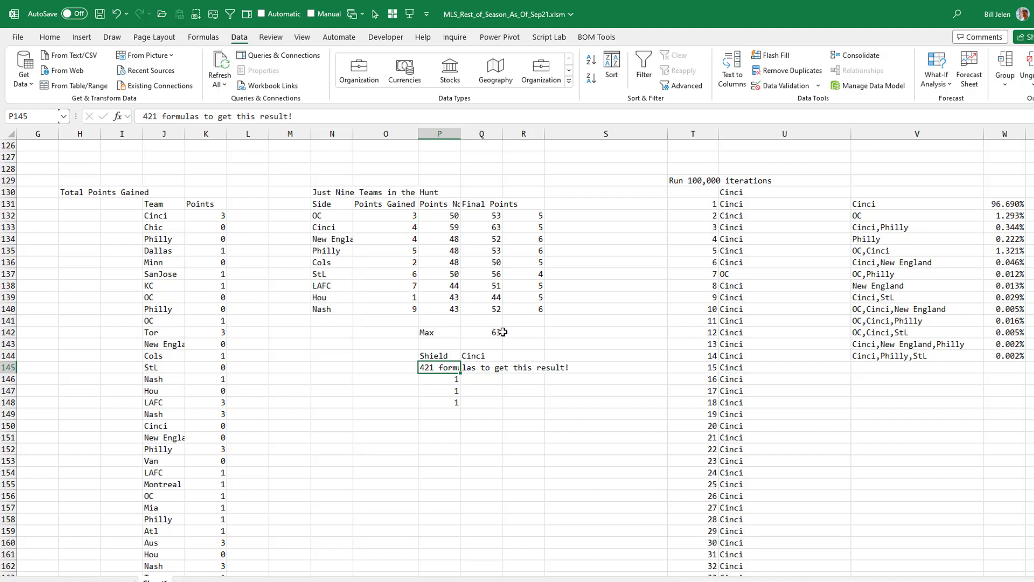
{"action": "mouse_move", "coordinate": [515, 348]}
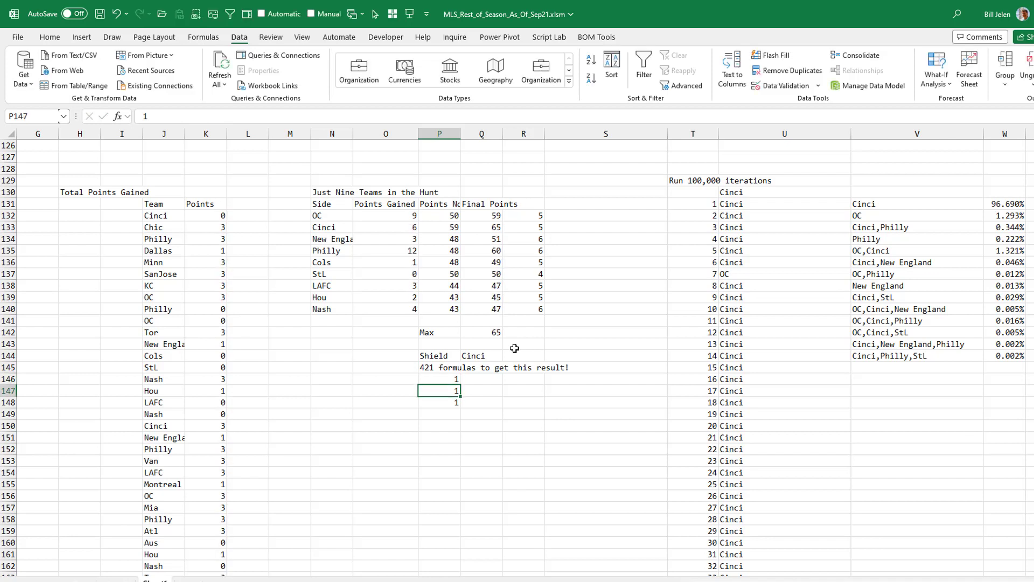
{"action": "mouse_move", "coordinate": [499, 339]}
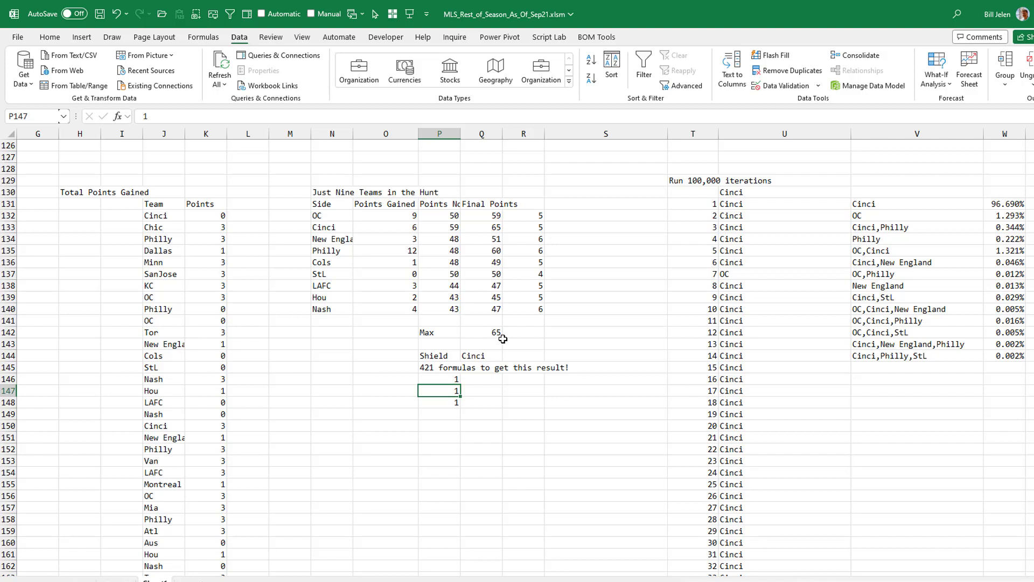
{"action": "mouse_move", "coordinate": [707, 202]}
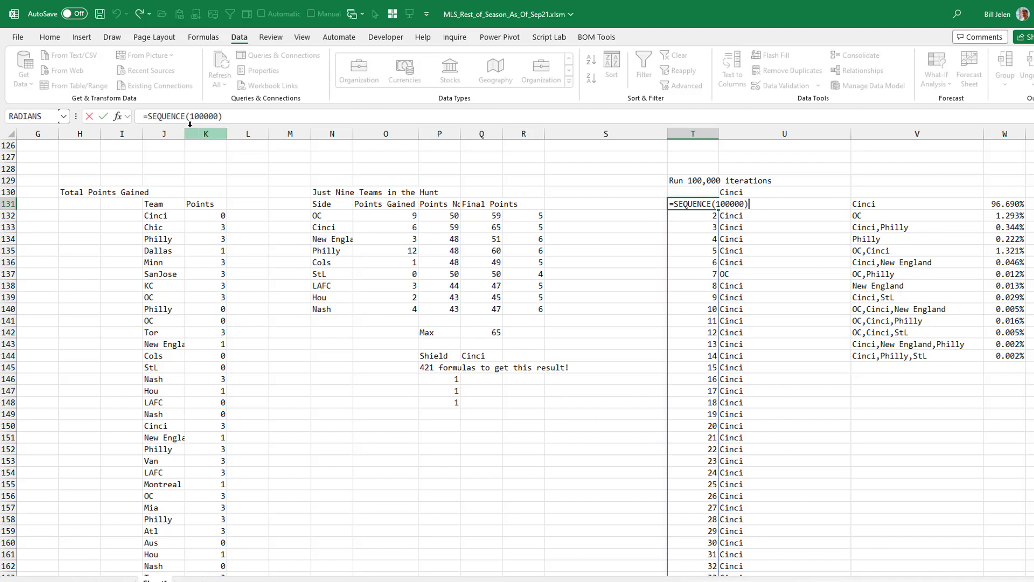
{"action": "key", "text": "Enter"}
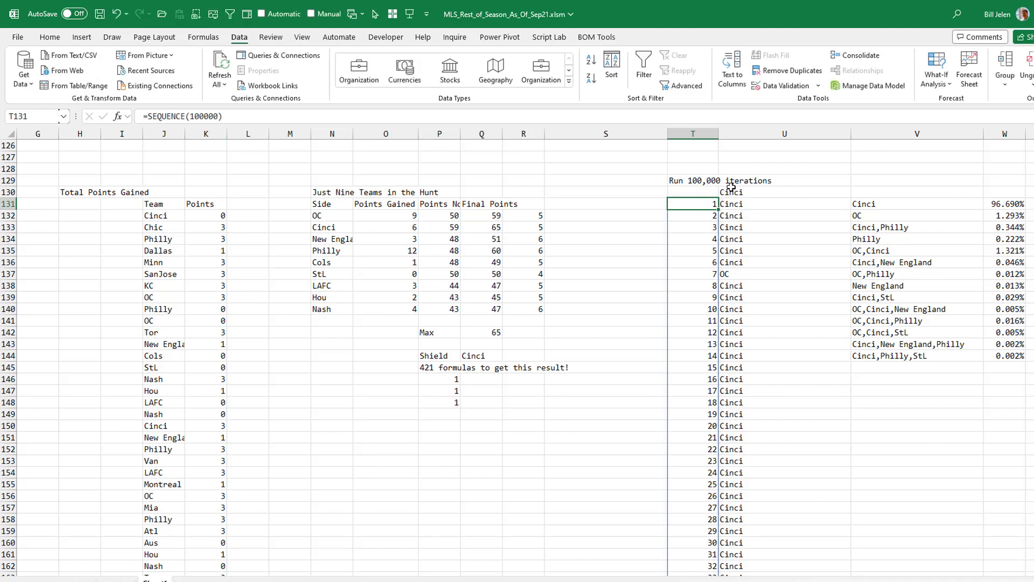
{"action": "left_click", "coordinate": [785, 192]}
{"action": "type", "text": "=Q144"}
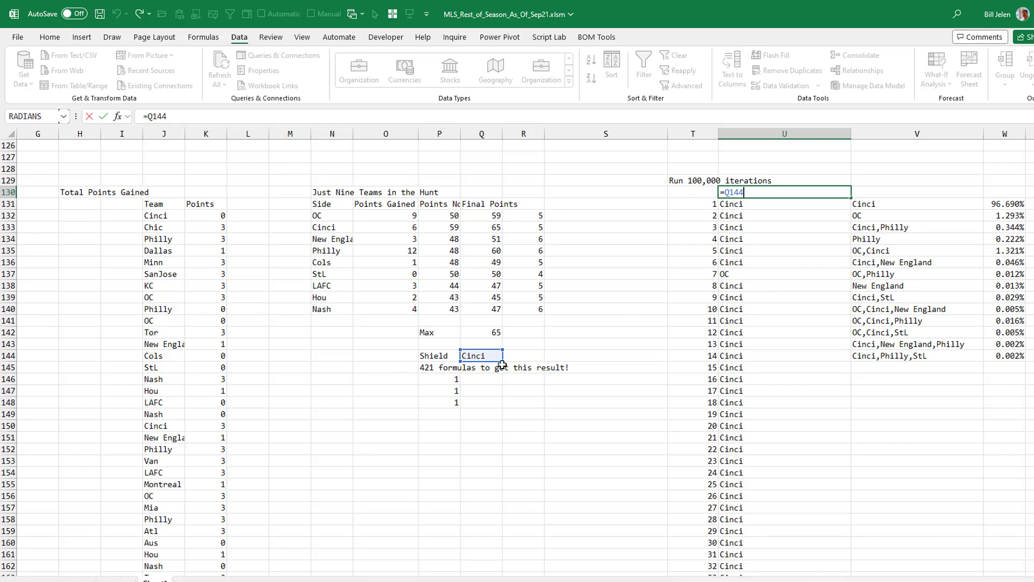
{"action": "key", "text": "Enter"}
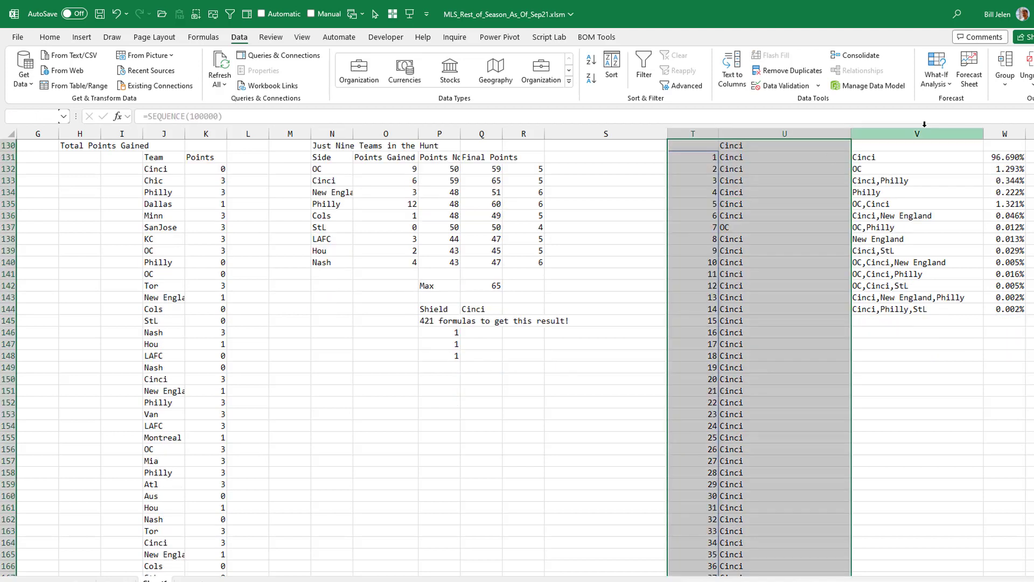
Create a What-If Data Table over the selection with column input cell $A$76 and run it.
{"action": "left_click", "coordinate": [936, 68]}
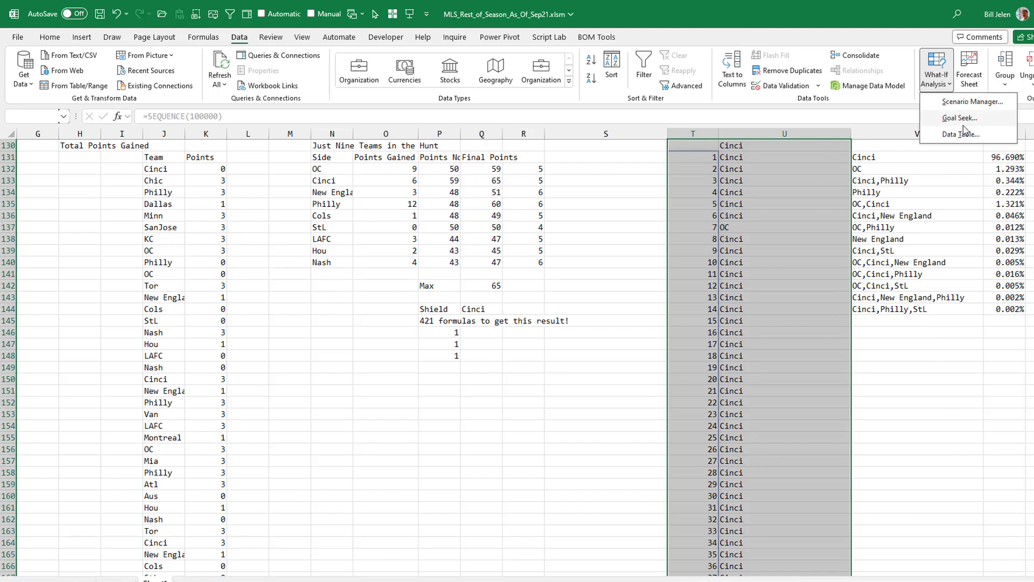
{"action": "left_click", "coordinate": [963, 135]}
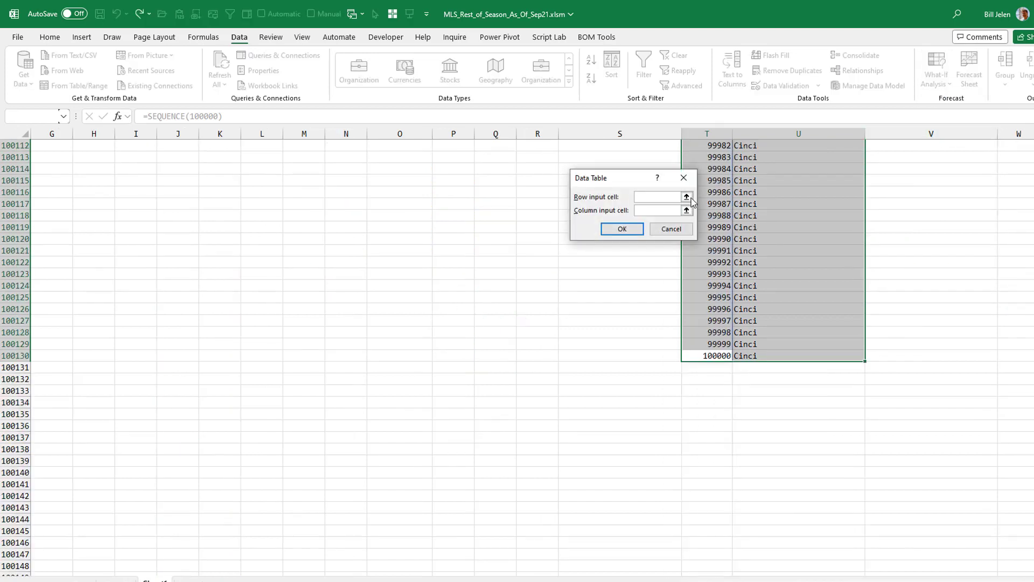
{"action": "left_click", "coordinate": [658, 196]}
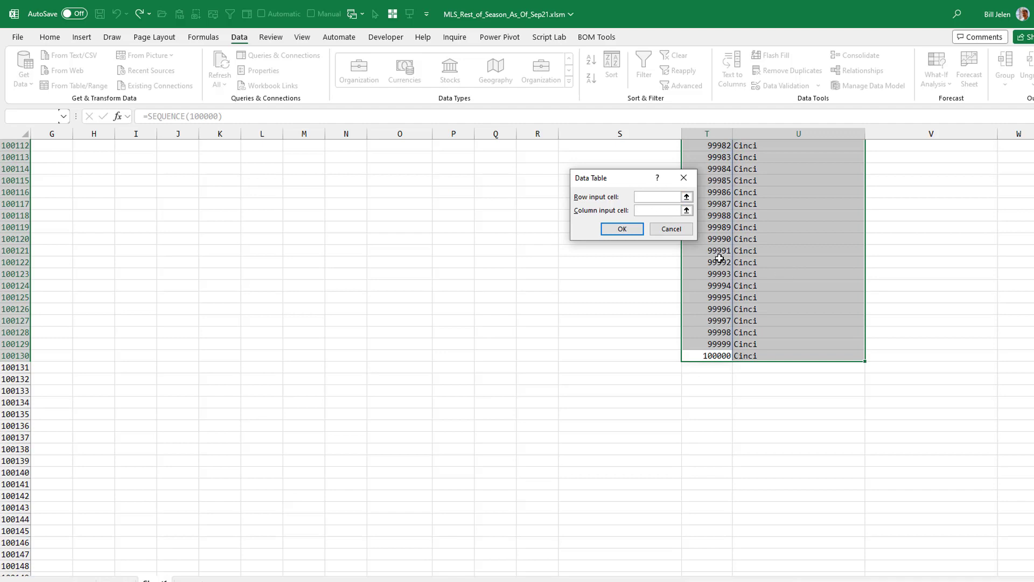
{"action": "type", "text": "$A$76"}
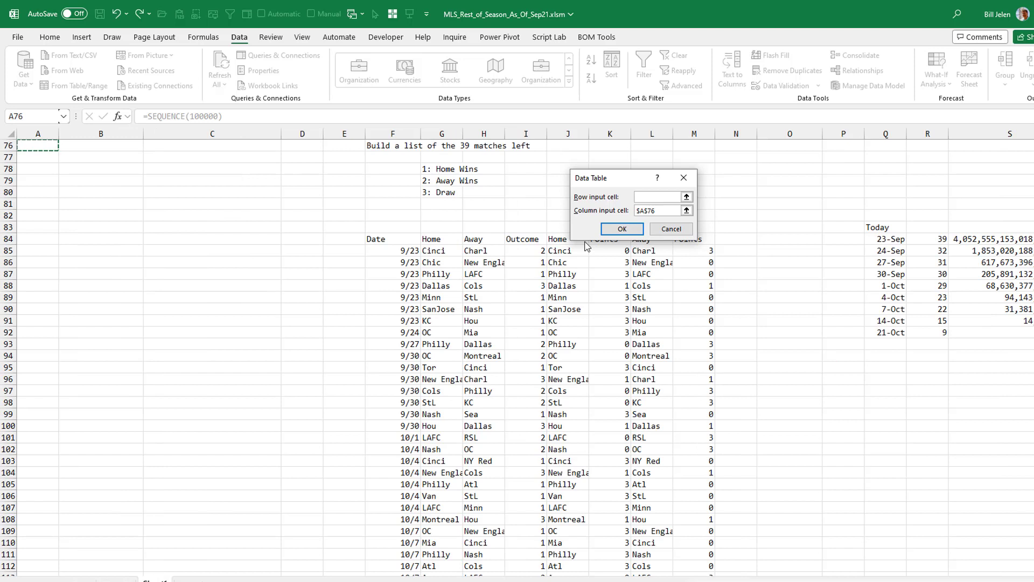
{"action": "mouse_move", "coordinate": [534, 252]}
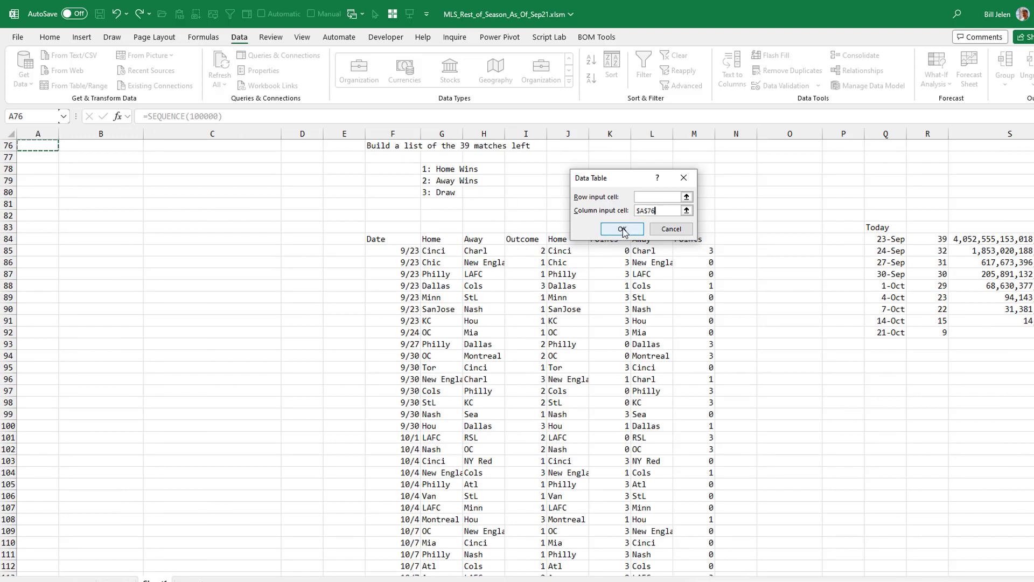
{"action": "left_click", "coordinate": [620, 229]}
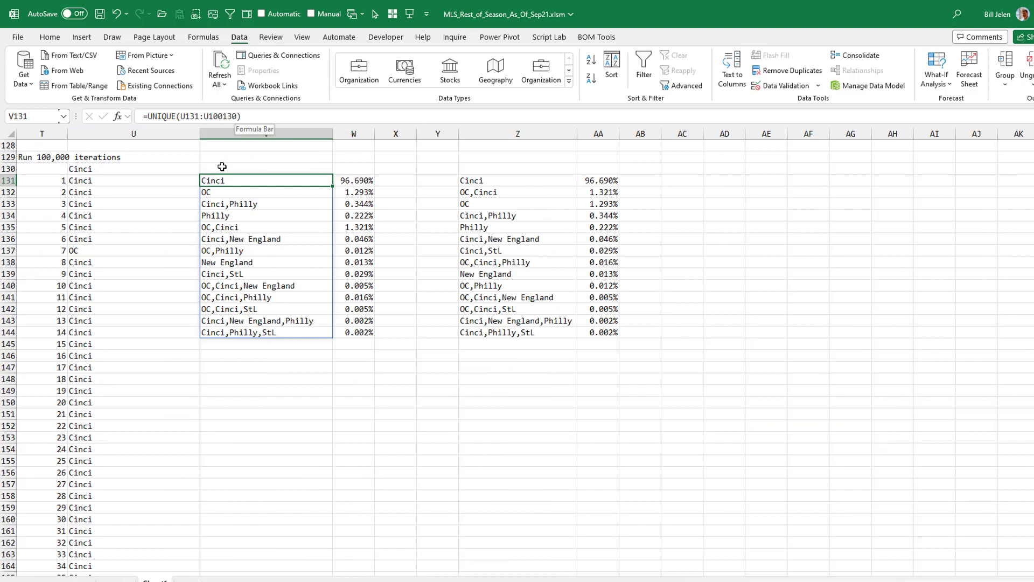
{"action": "mouse_move", "coordinate": [237, 333]}
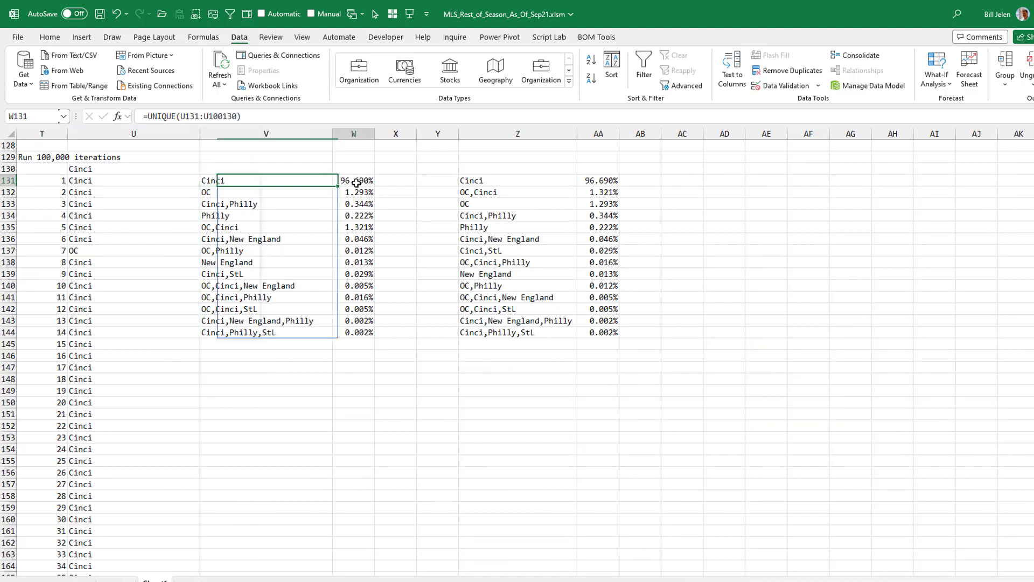
{"action": "left_click", "coordinate": [353, 180]}
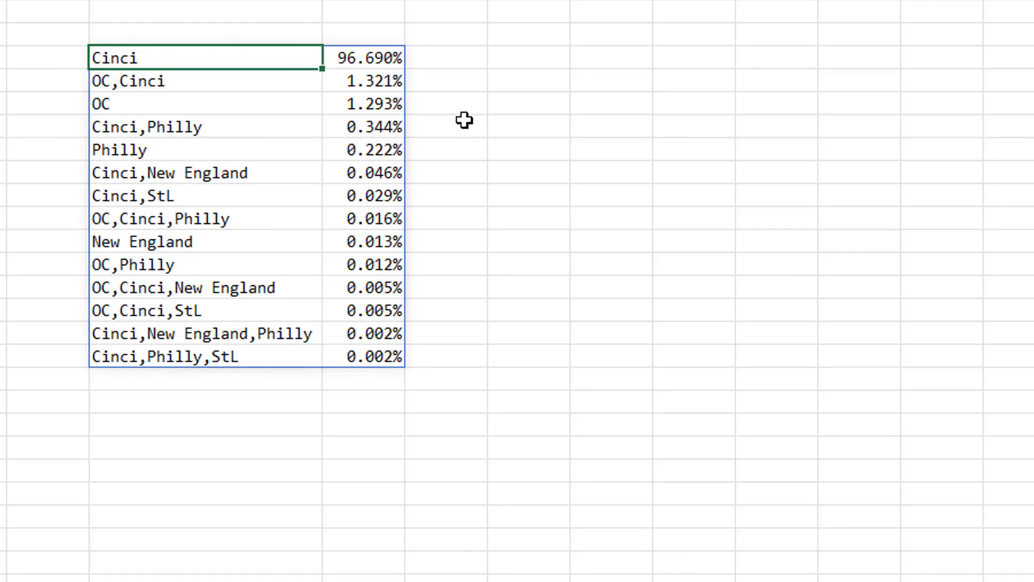
{"action": "mouse_move", "coordinate": [458, 90]}
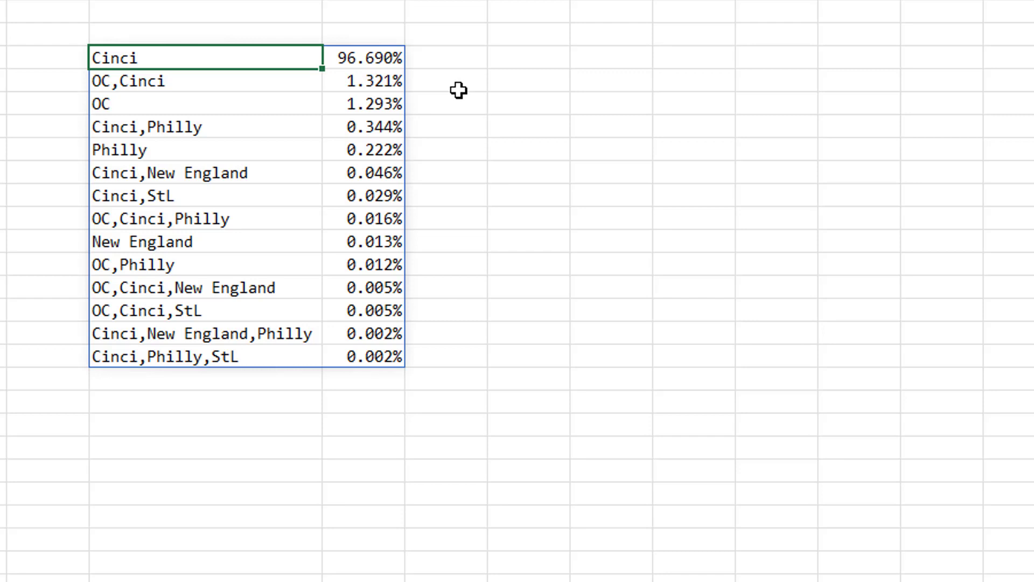
{"action": "mouse_move", "coordinate": [223, 97]}
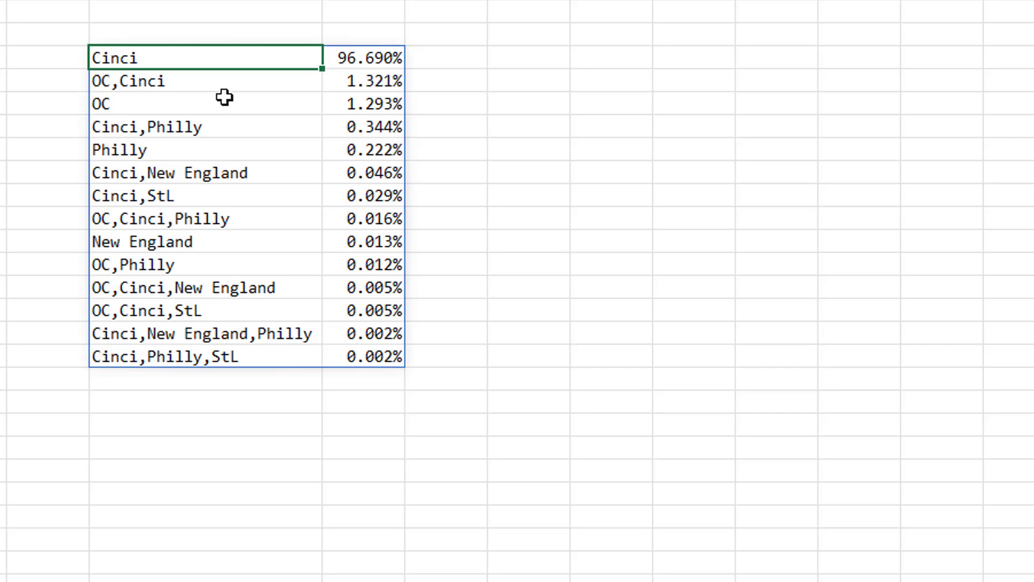
{"action": "mouse_move", "coordinate": [175, 48]}
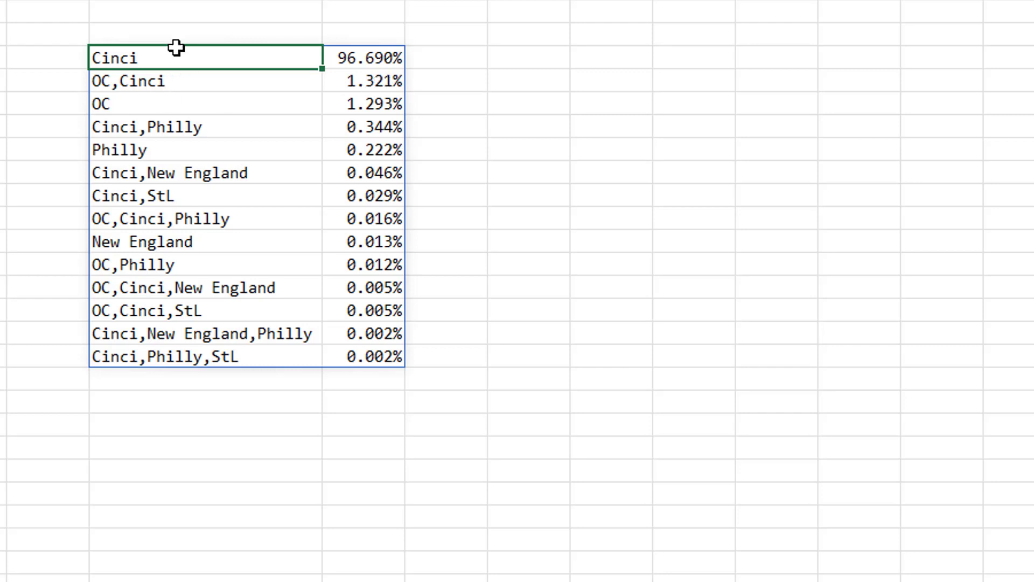
{"action": "mouse_move", "coordinate": [421, 104]}
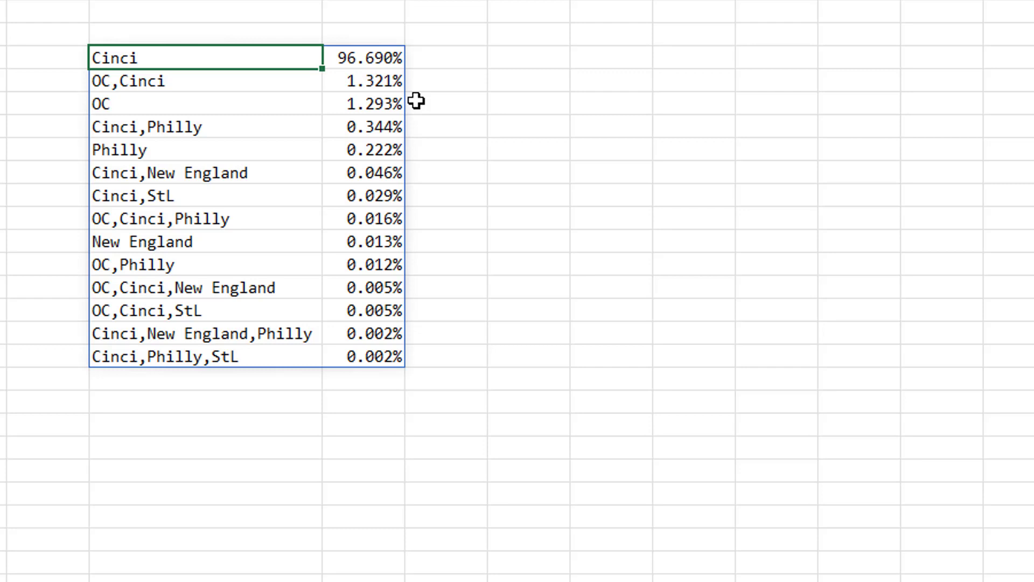
{"action": "mouse_move", "coordinate": [151, 107]}
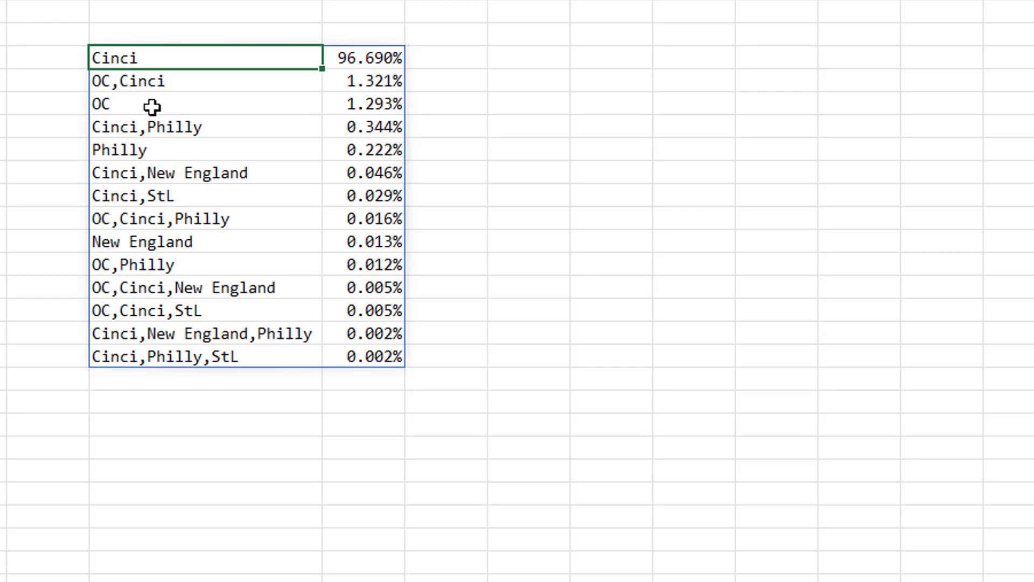
{"action": "mouse_move", "coordinate": [183, 128]}
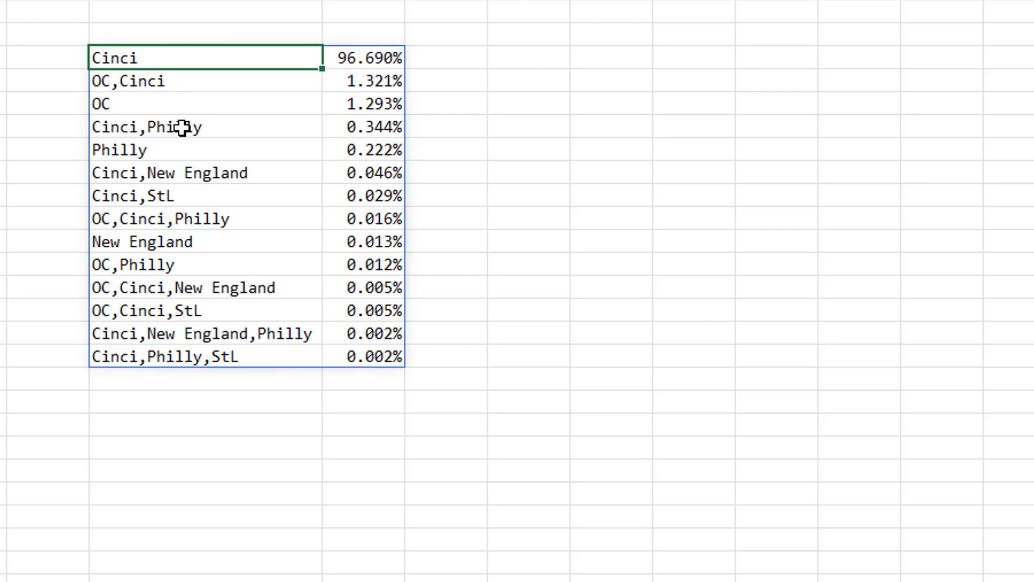
{"action": "mouse_move", "coordinate": [115, 129]}
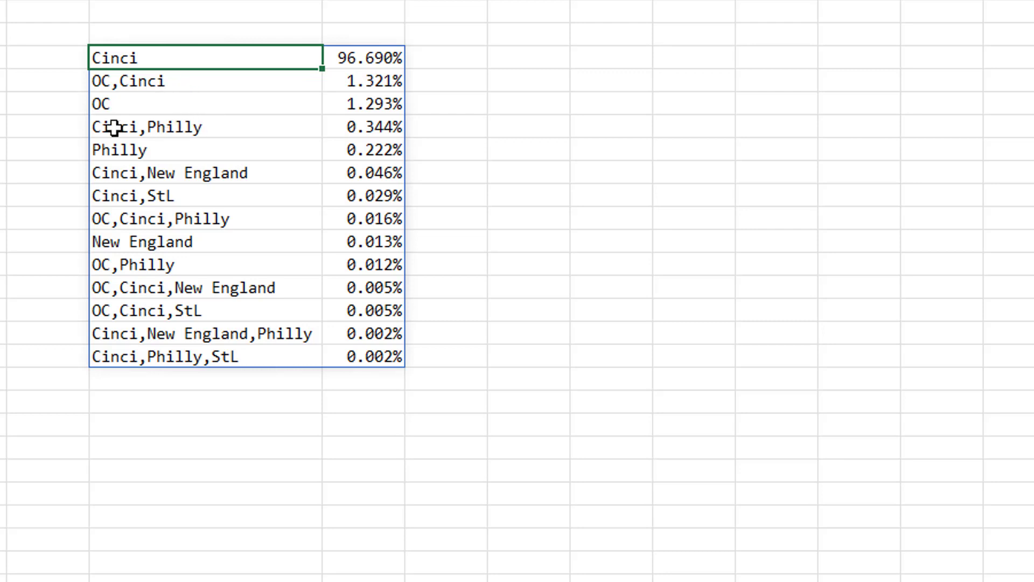
{"action": "mouse_move", "coordinate": [278, 186]}
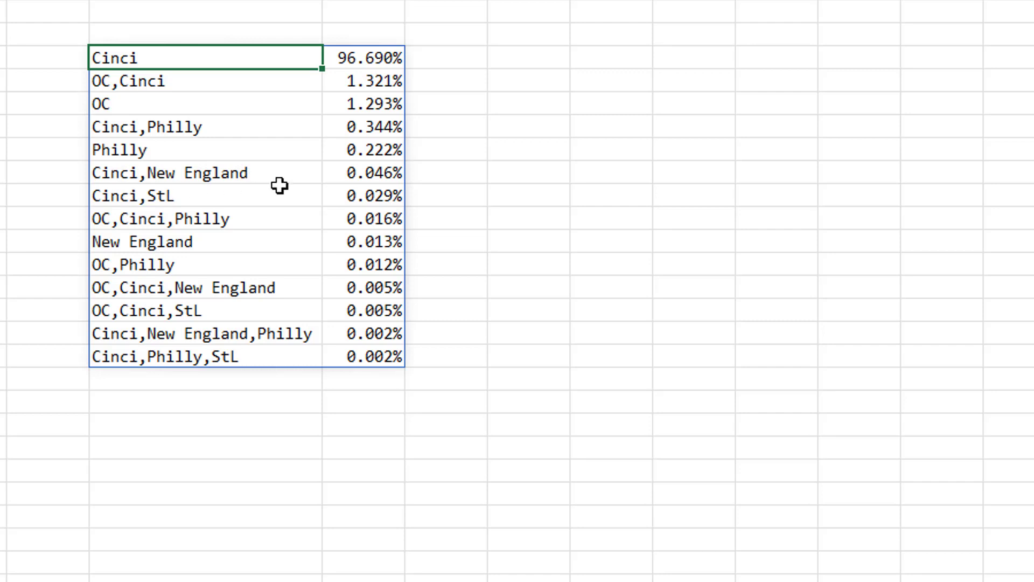
{"action": "mouse_move", "coordinate": [211, 266]}
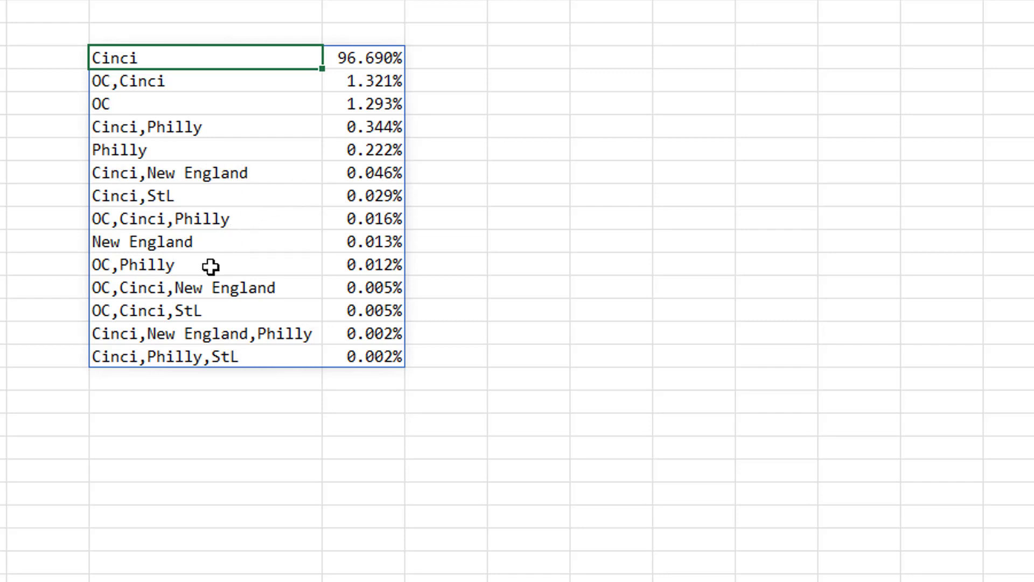
{"action": "mouse_move", "coordinate": [283, 333]}
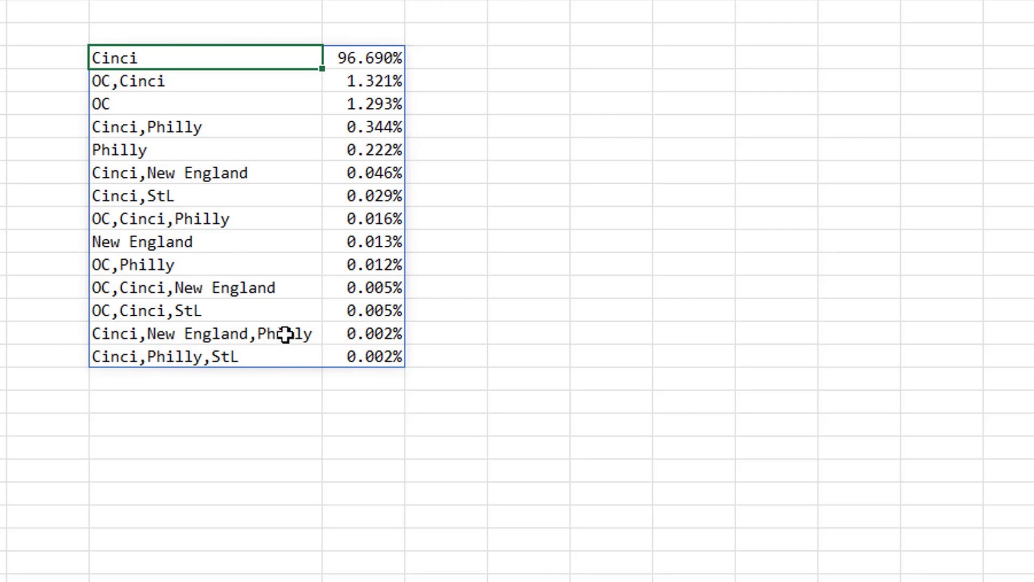
{"action": "mouse_move", "coordinate": [304, 334]}
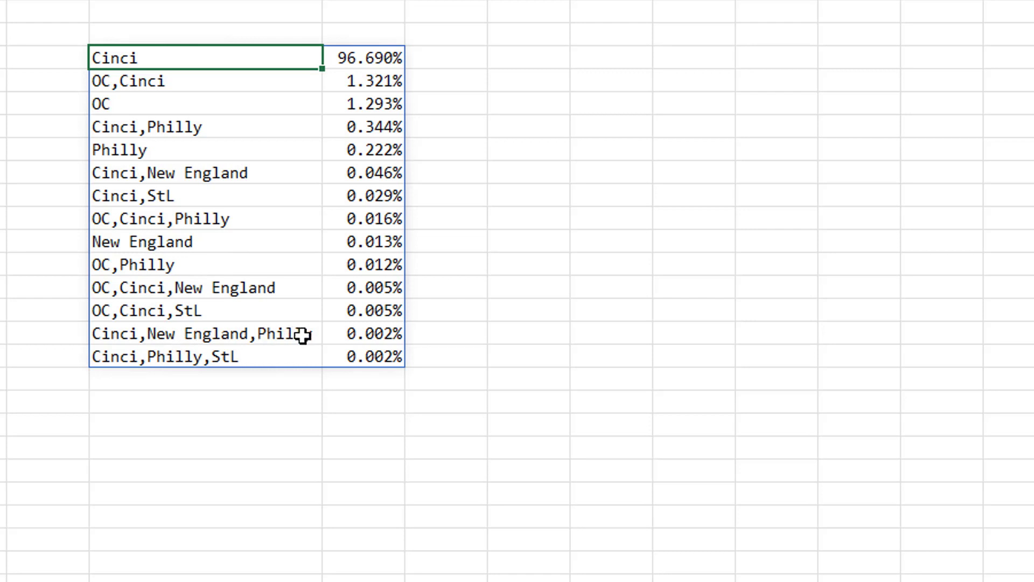
{"action": "mouse_move", "coordinate": [181, 336]}
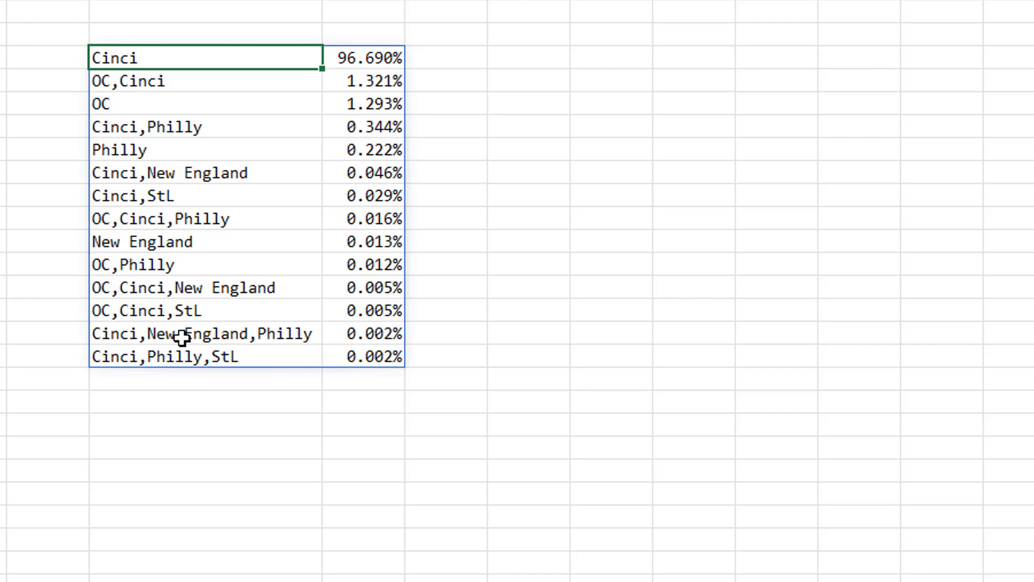
{"action": "mouse_move", "coordinate": [220, 333]}
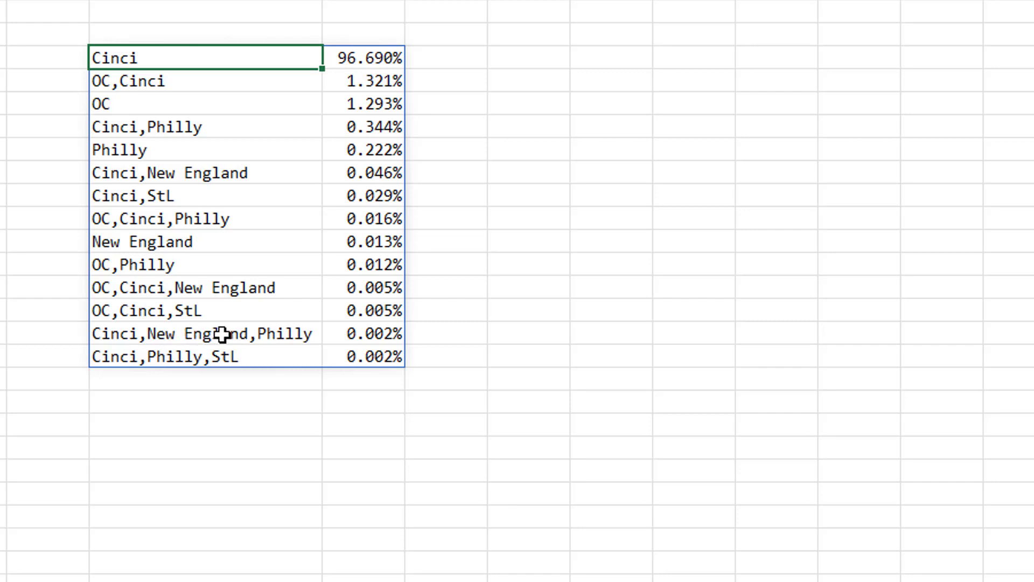
{"action": "mouse_move", "coordinate": [585, 204]}
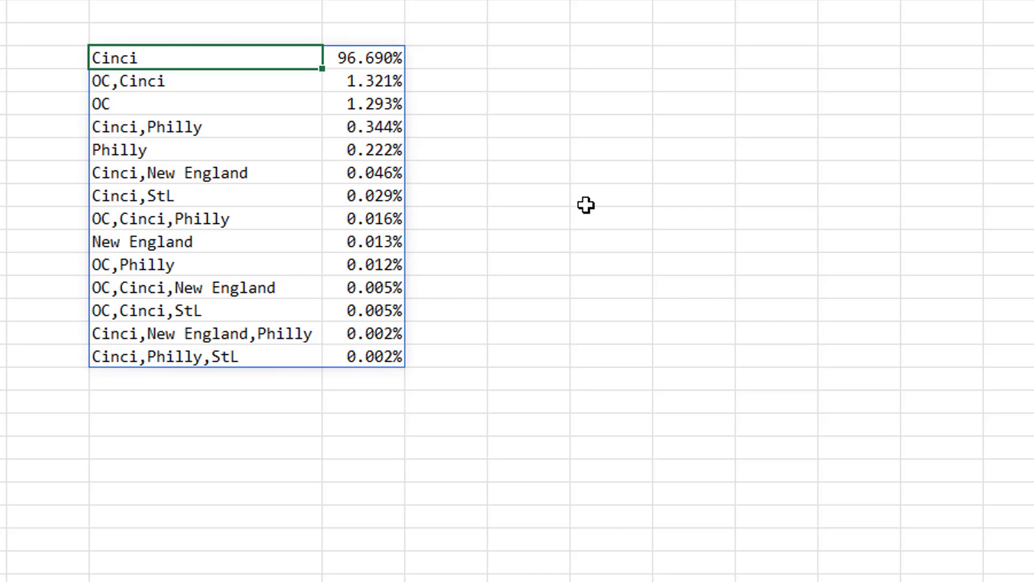
{"action": "mouse_move", "coordinate": [572, 210]}
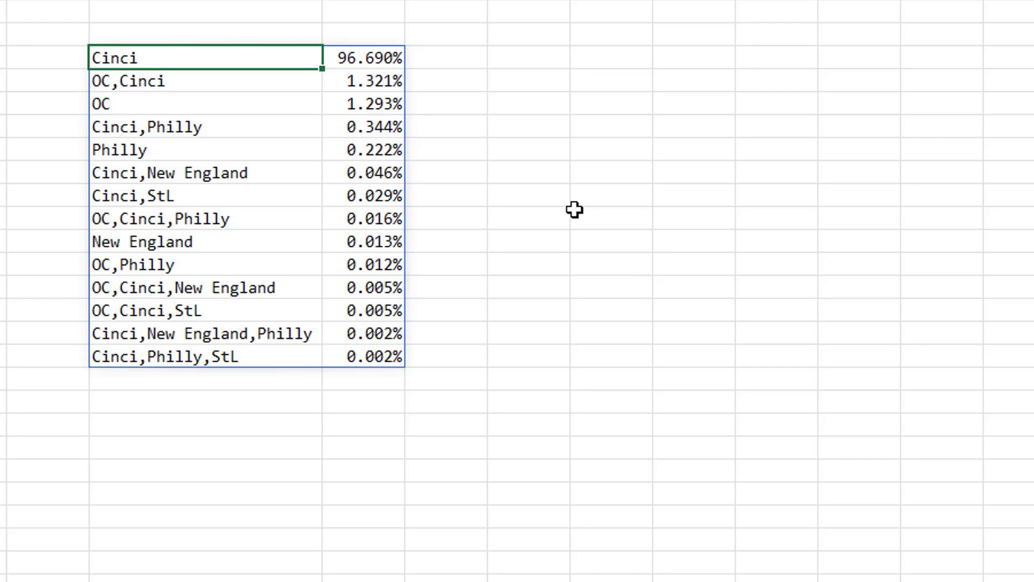
{"action": "mouse_move", "coordinate": [469, 302]}
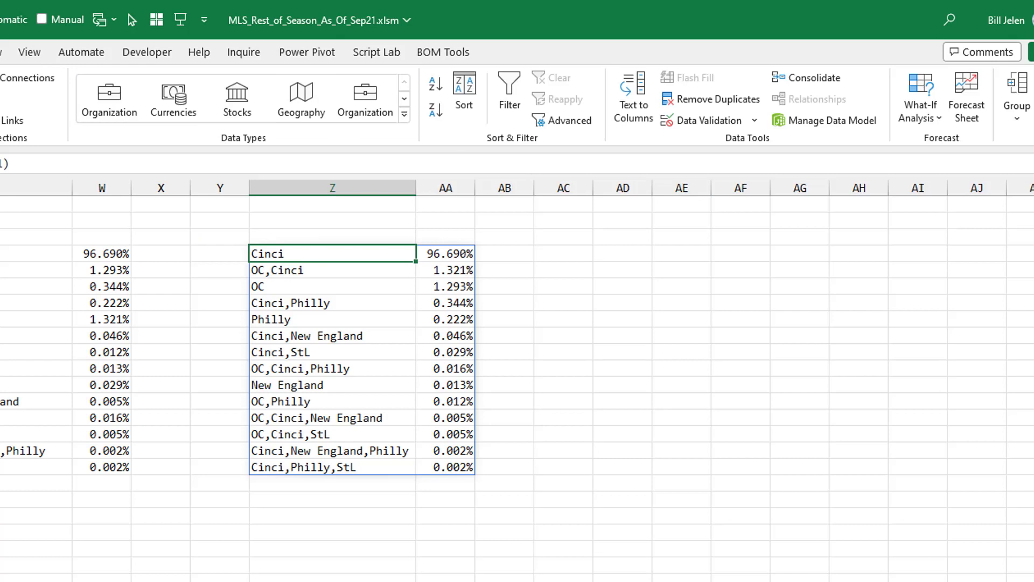
Recalculate the sheet from the Formulas tab so the winner percentages refresh to Cinci 96.648%.
{"action": "left_click", "coordinate": [704, 98]}
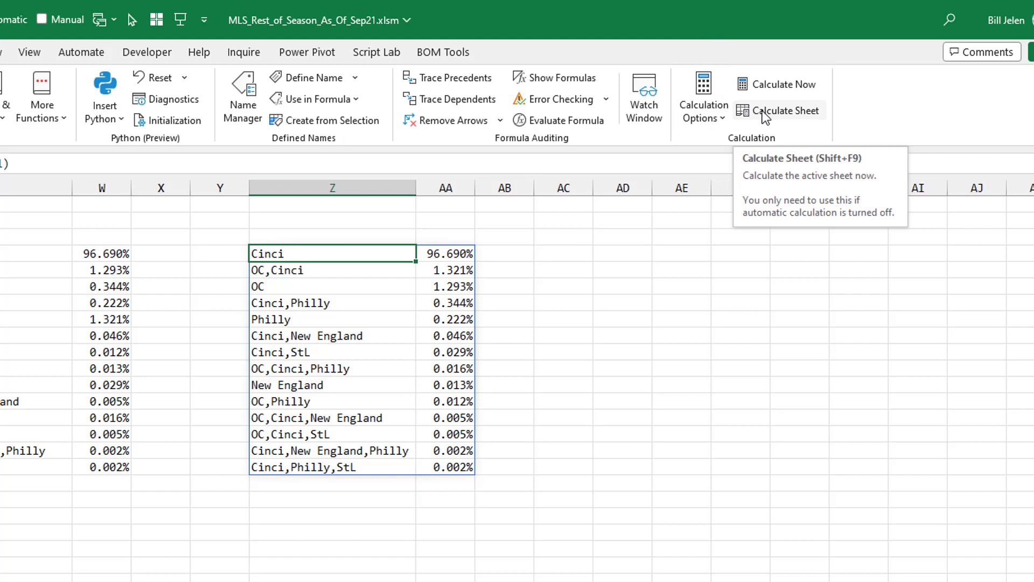
{"action": "left_click", "coordinate": [785, 109]}
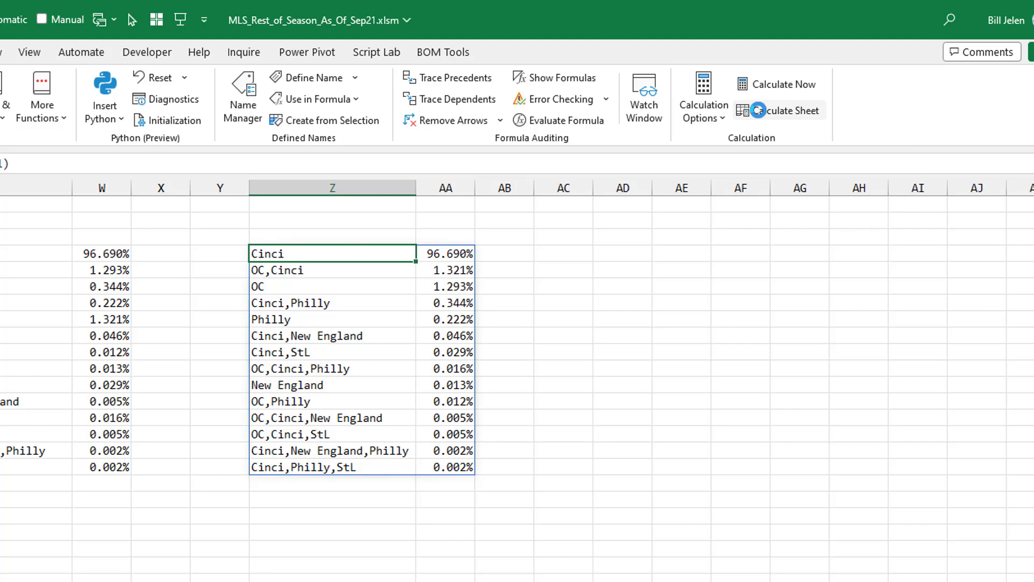
{"action": "left_click", "coordinate": [778, 110]}
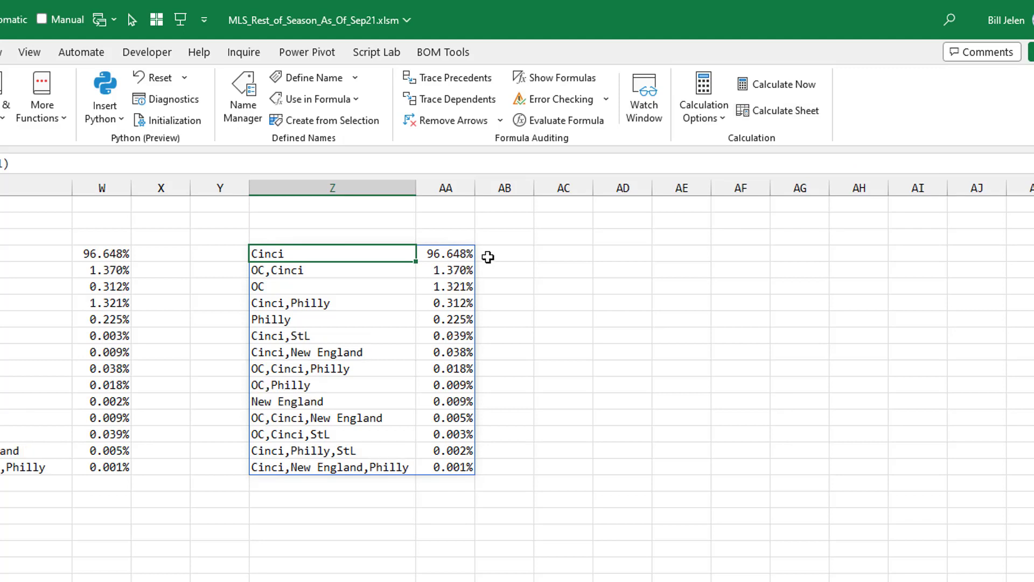
{"action": "mouse_move", "coordinate": [476, 284]}
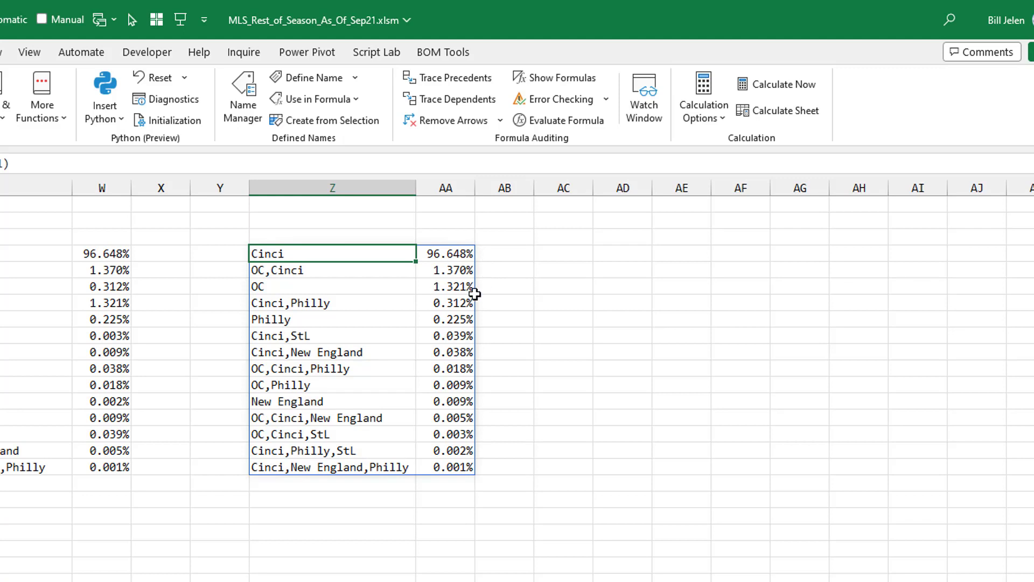
{"action": "mouse_move", "coordinate": [466, 321]}
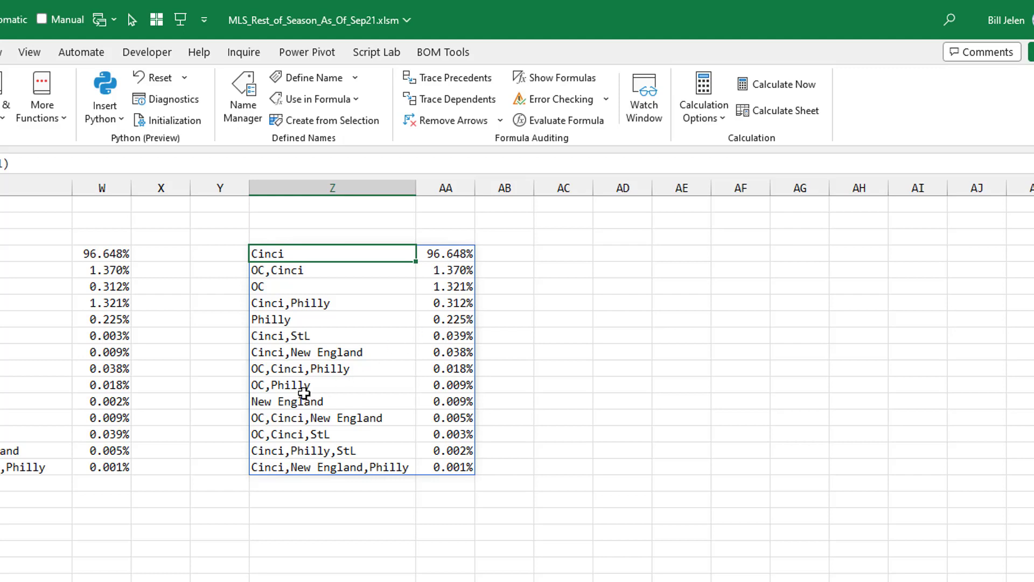
{"action": "mouse_move", "coordinate": [465, 404]}
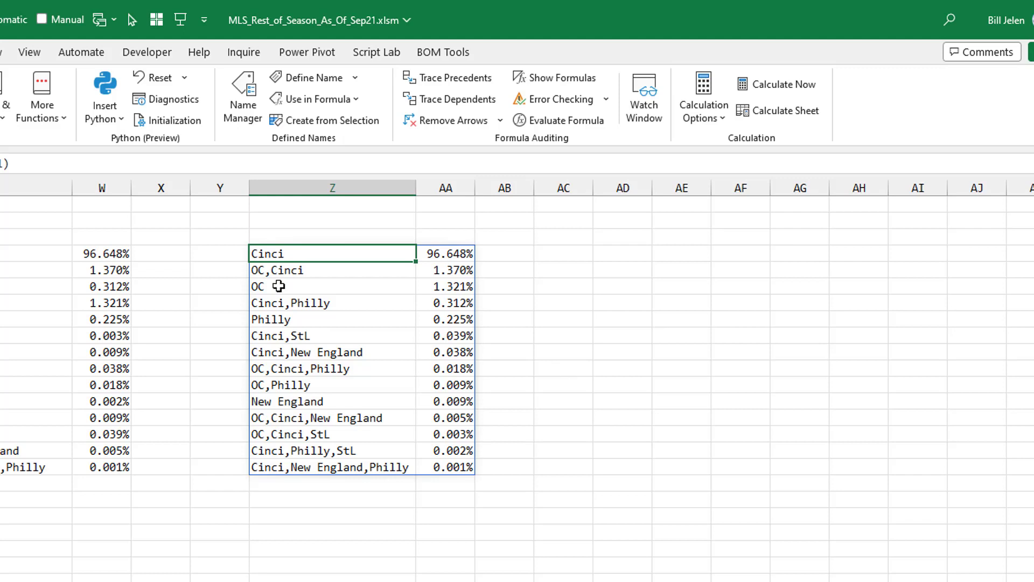
{"action": "mouse_move", "coordinate": [693, 380]}
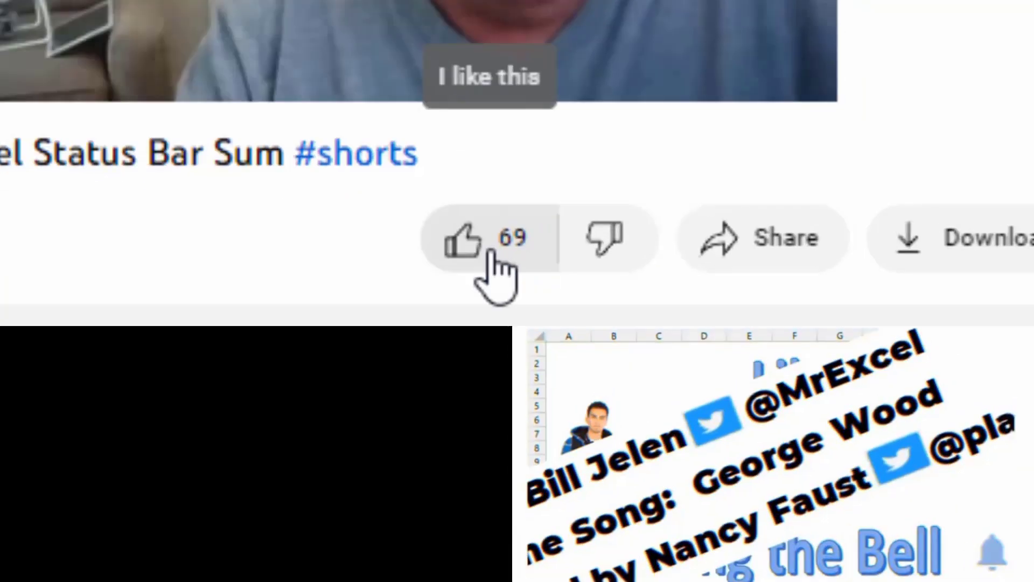
Subscribe to the MrExcel.com channel and bring up its notification choices.
{"action": "scroll", "scroll_direction": "down", "scroll_amount": 3}
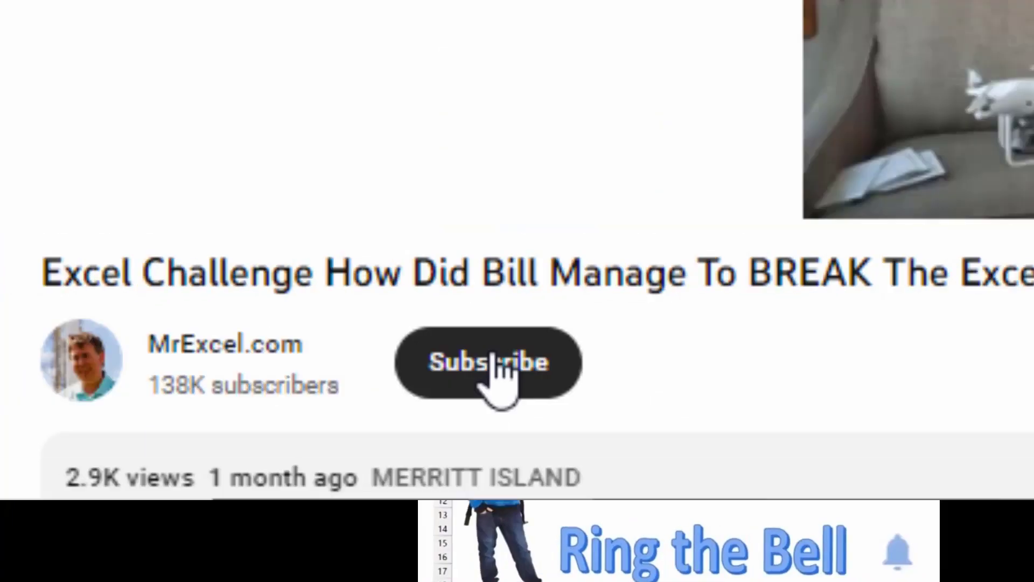
{"action": "left_click", "coordinate": [487, 363]}
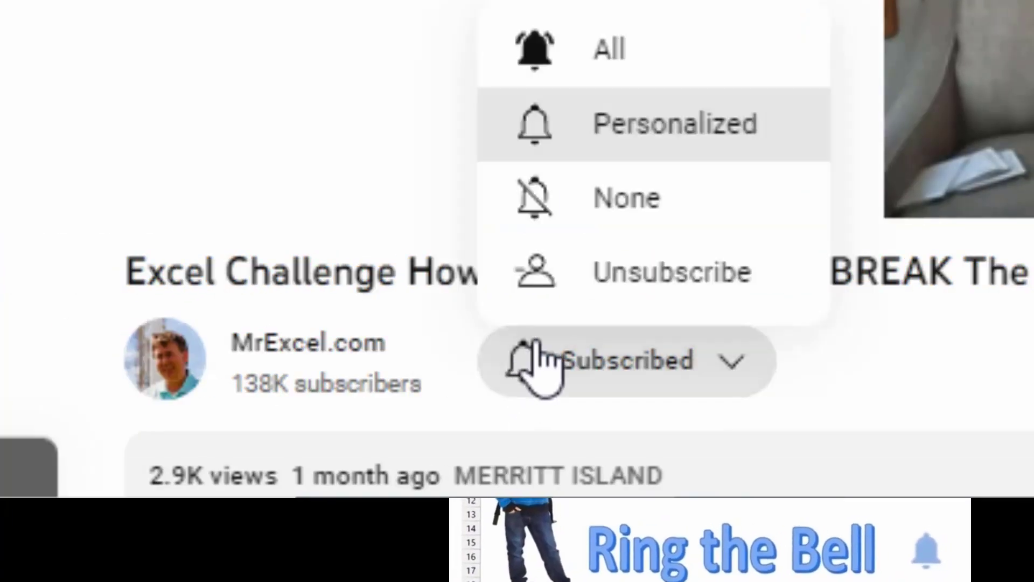